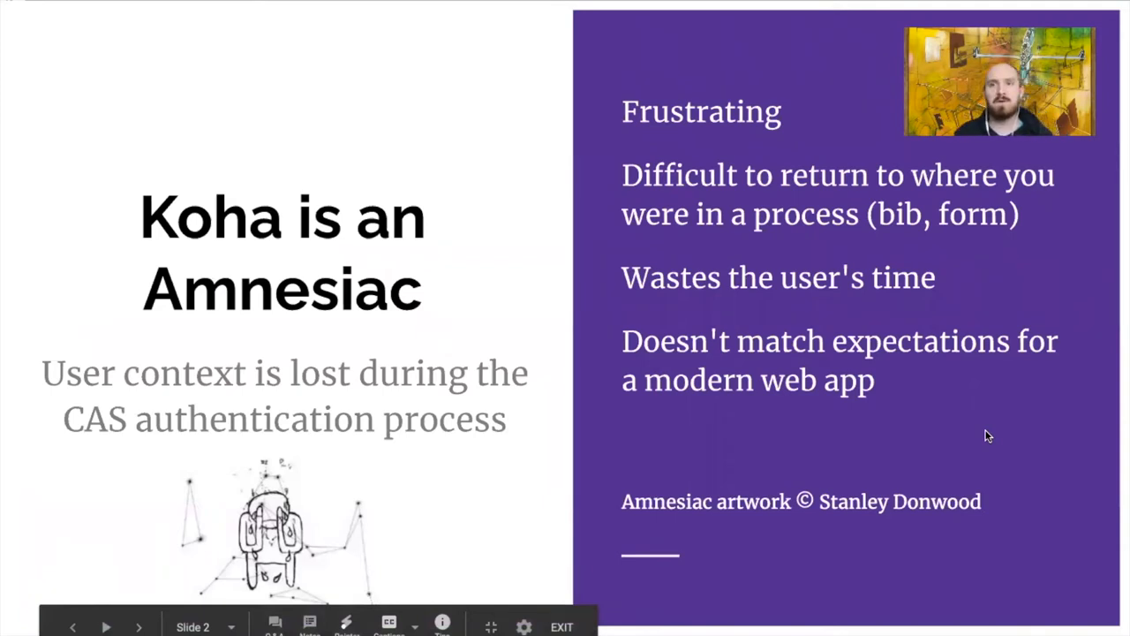
# - Move the presentation onward to the Cookies slide on retaining web application state
pyautogui.click(138, 627)
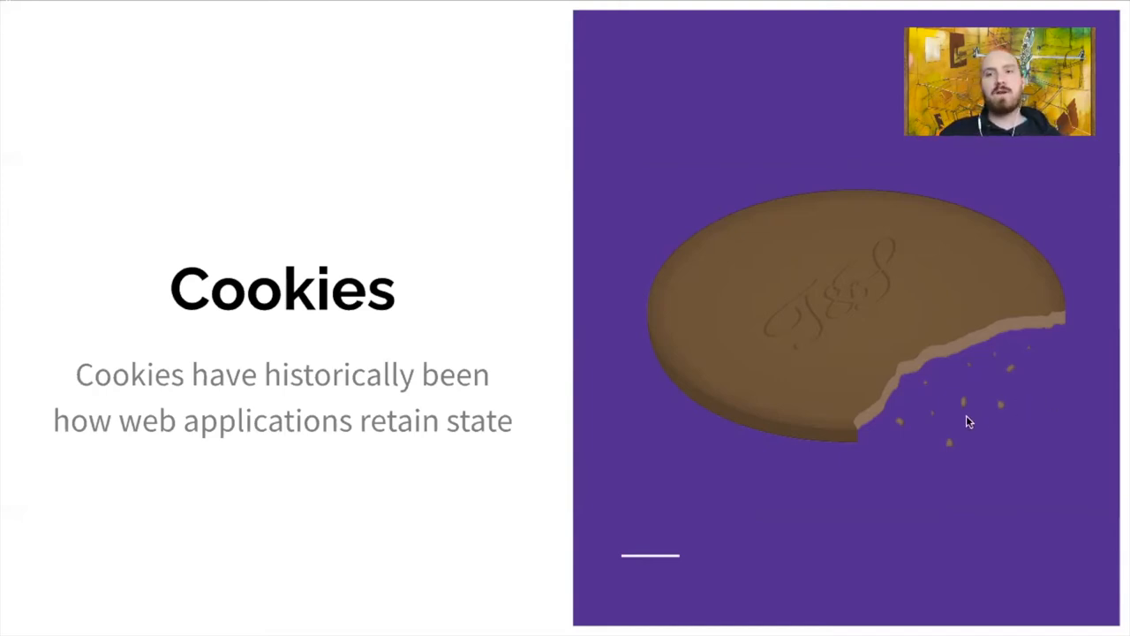
pyautogui.press('Right')
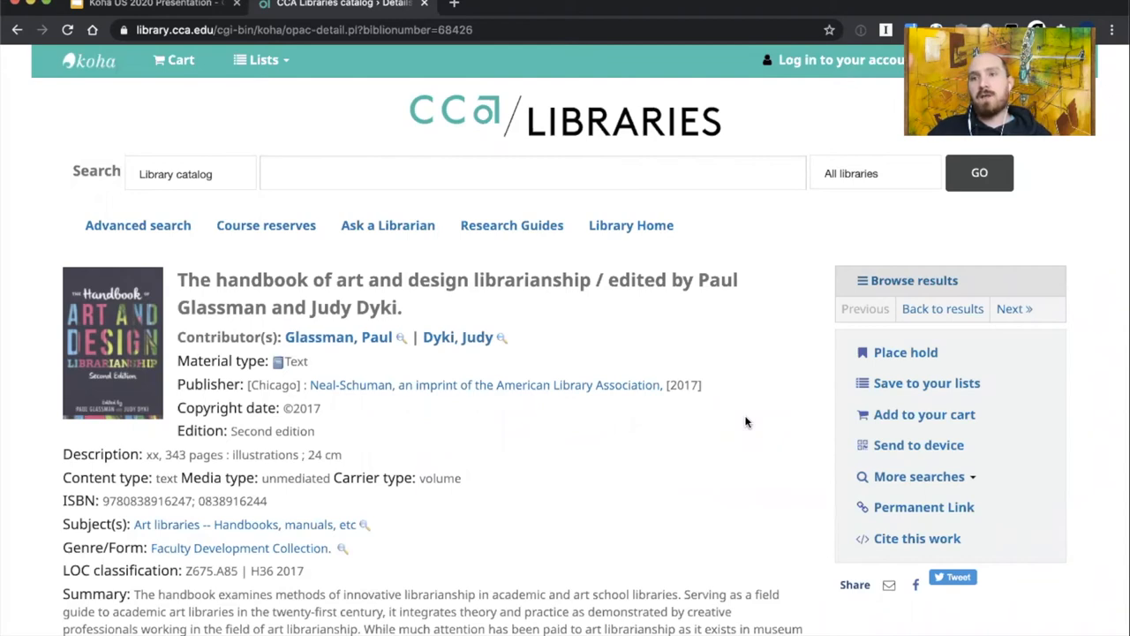
pyautogui.moveTo(770, 350)
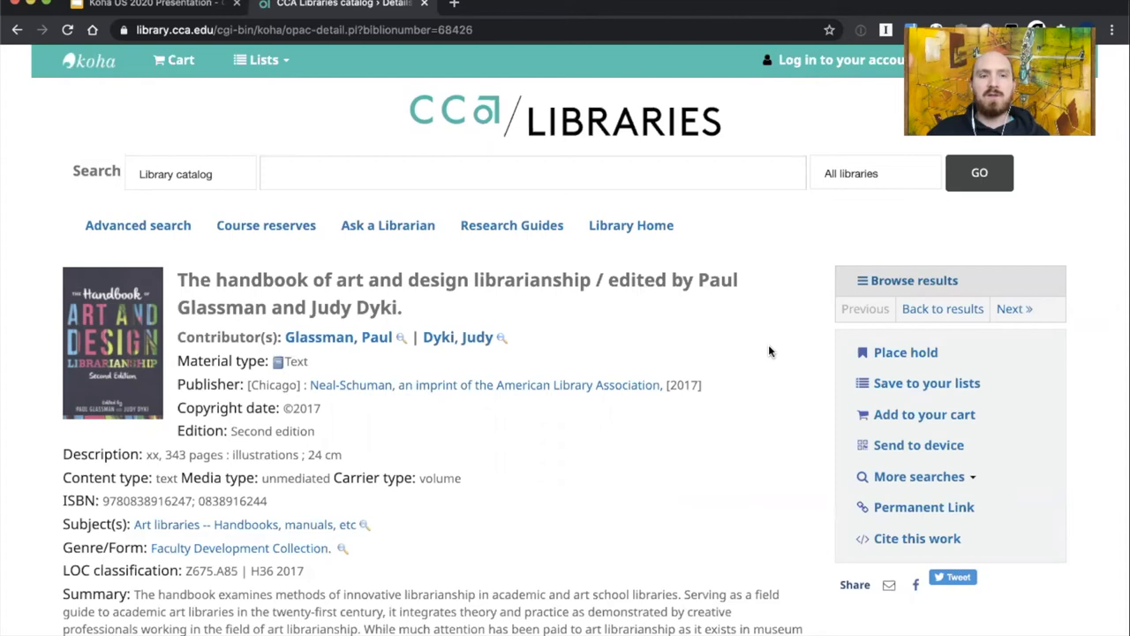
pyautogui.moveTo(814, 141)
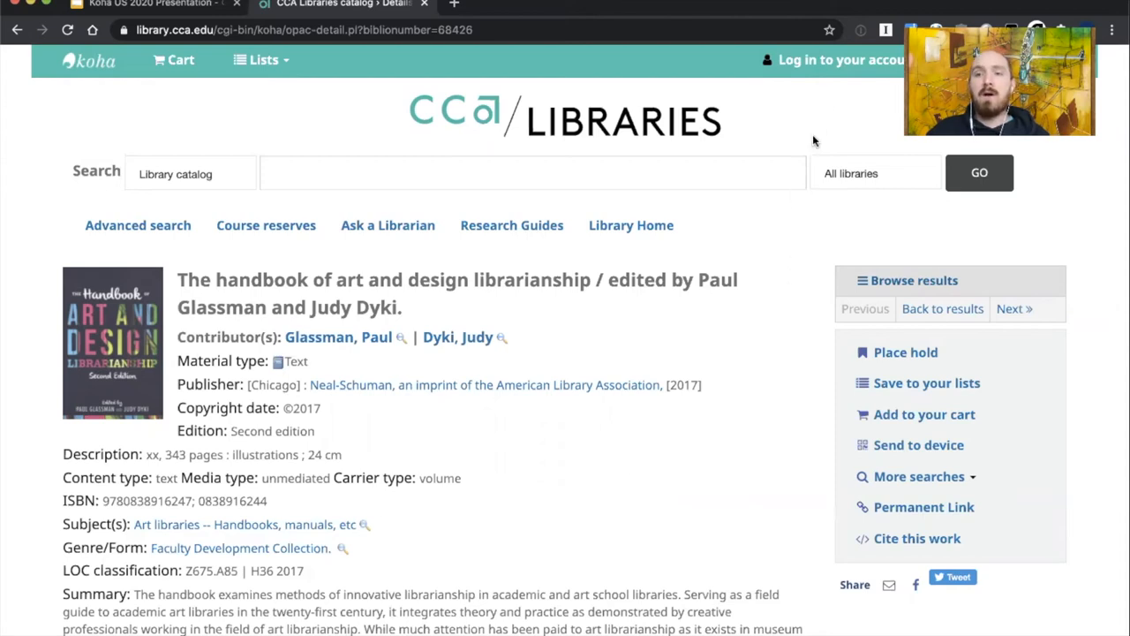
pyautogui.moveTo(801, 134)
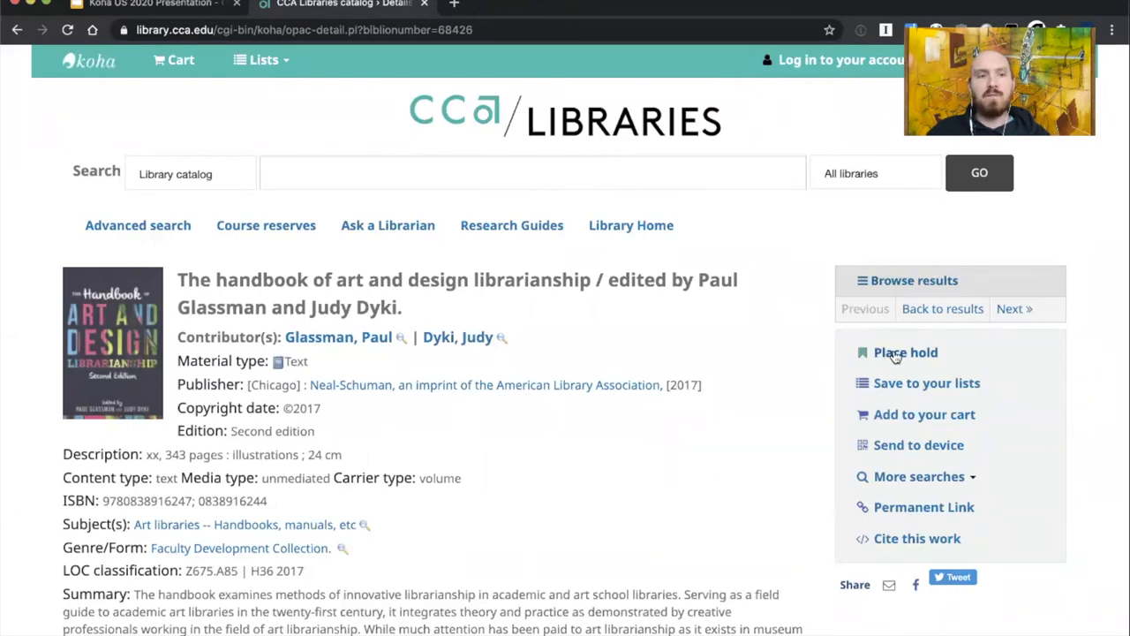
# - Place a hold on The handbook of art and design librarianship, reaching the login page
pyautogui.click(904, 351)
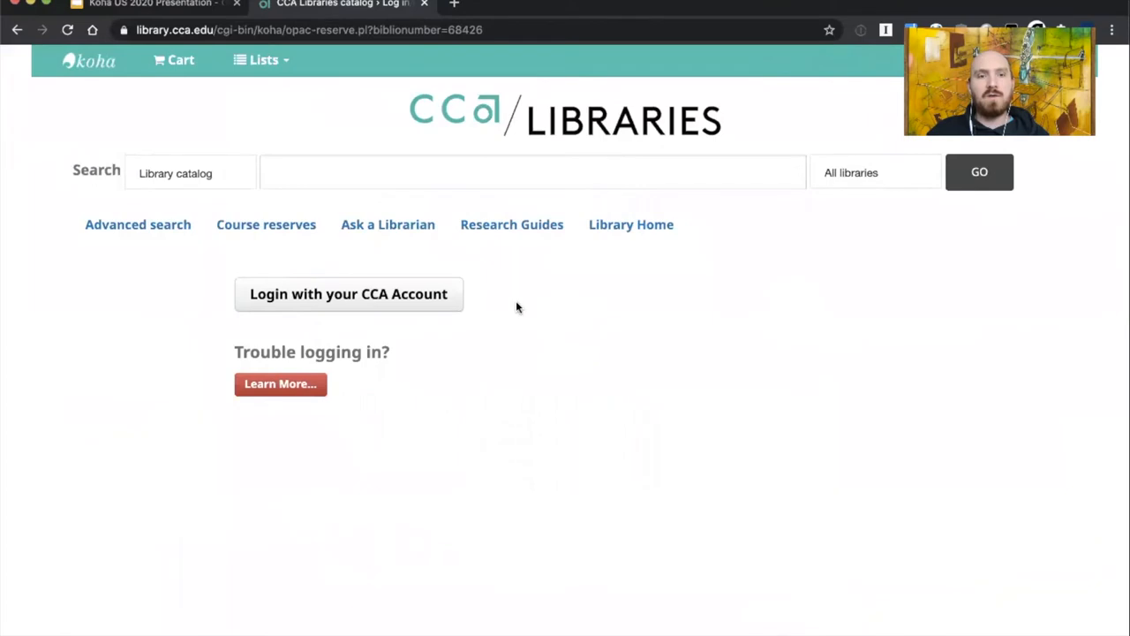
# - Log in with the CCA account, entering username and password on the CAS form and submitting
pyautogui.click(347, 293)
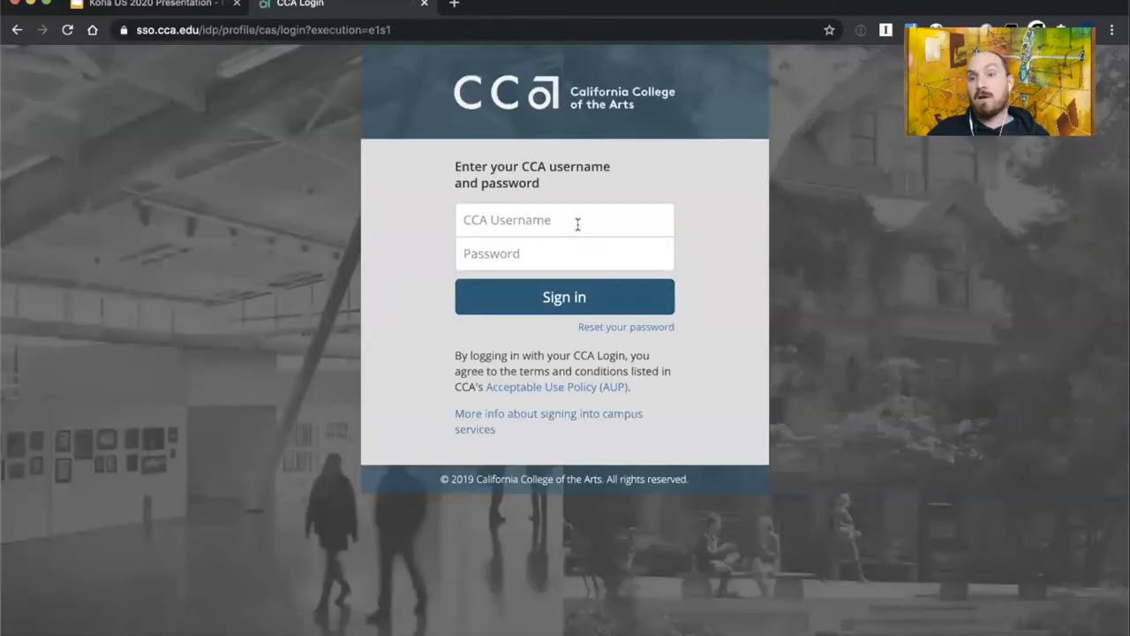
pyautogui.click(565, 219)
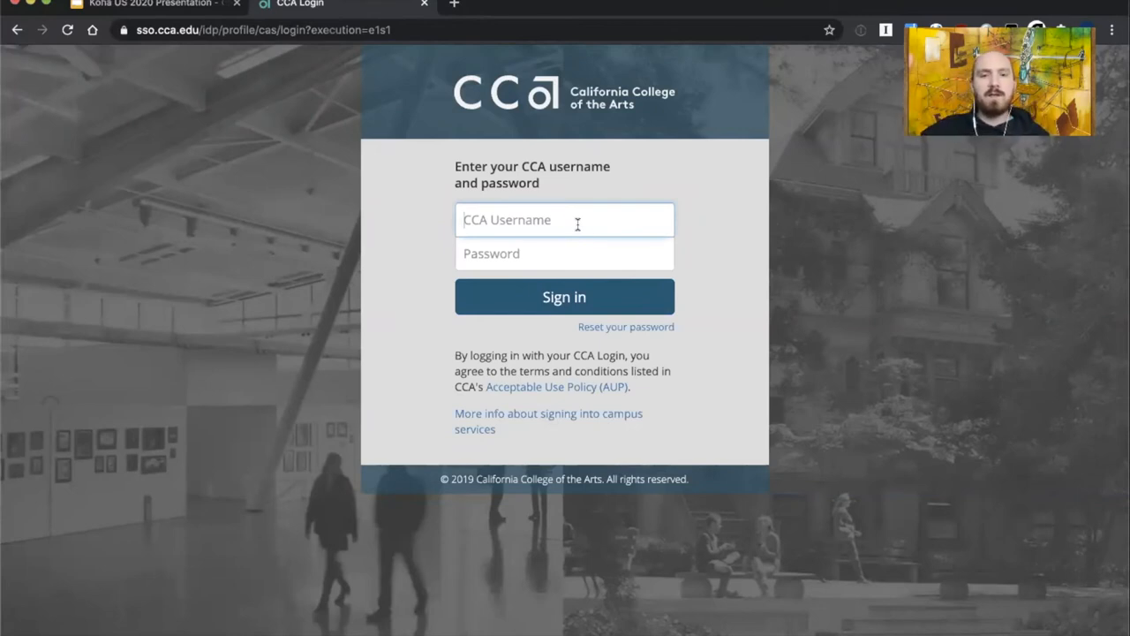
pyautogui.click(565, 296)
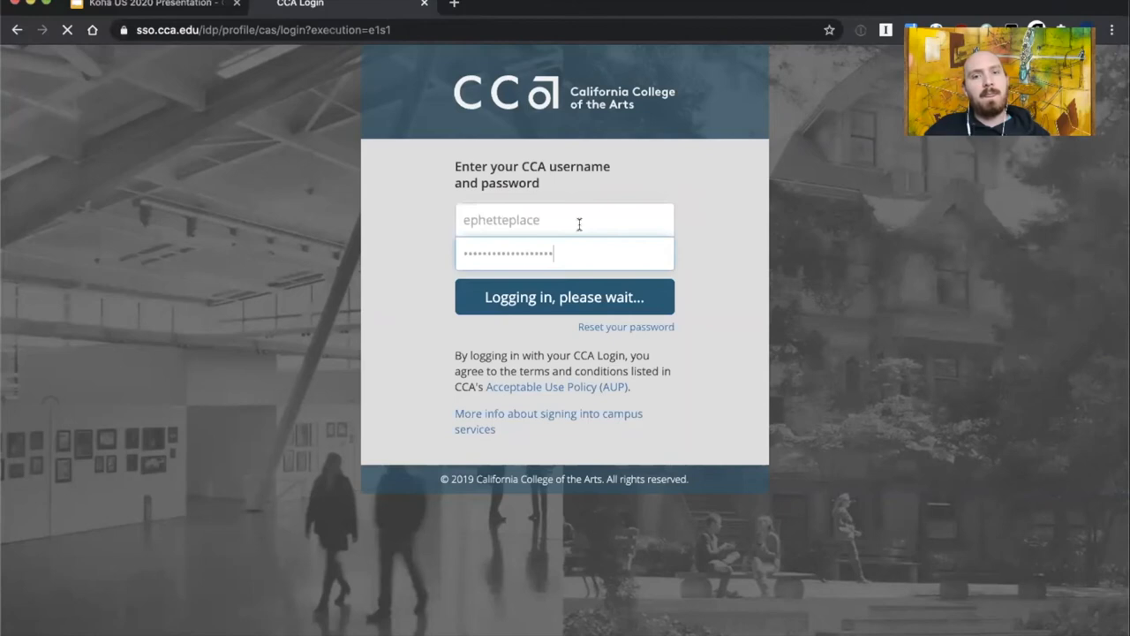
pyautogui.click(565, 297)
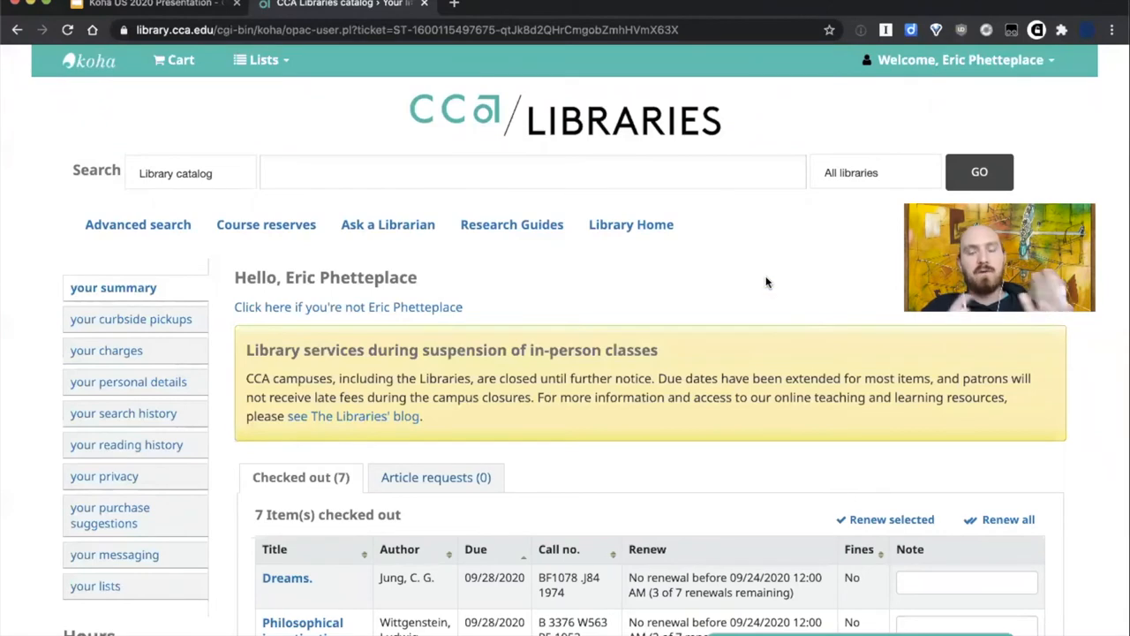
# - Search 'design and art librarianship' and start a hold on the handbook record
pyautogui.write('de')
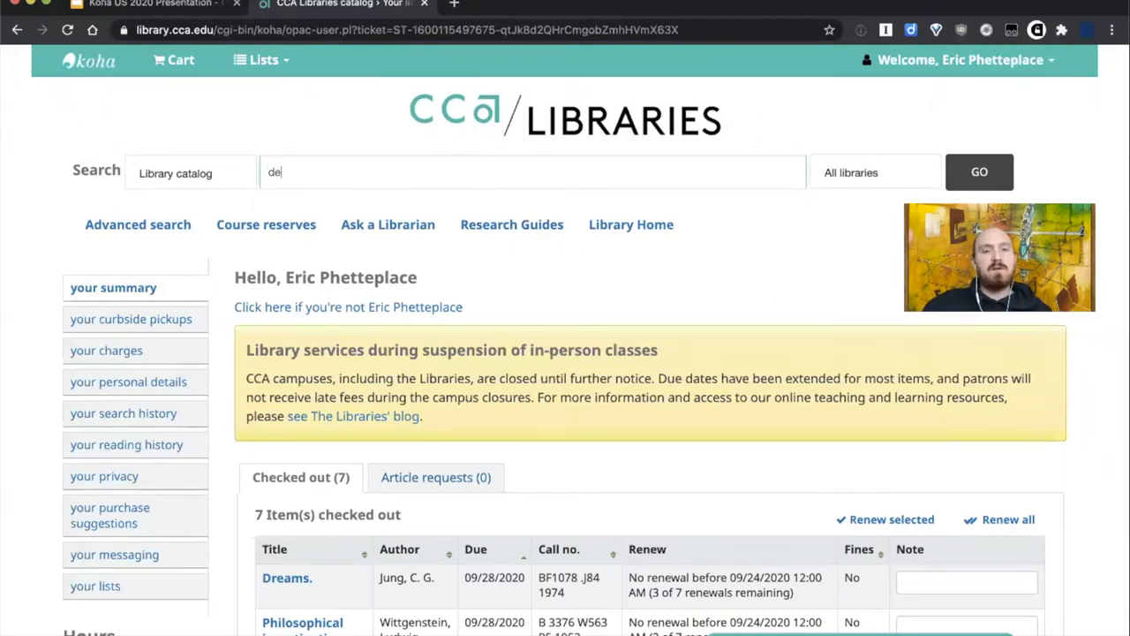
pyautogui.write('design and art librar')
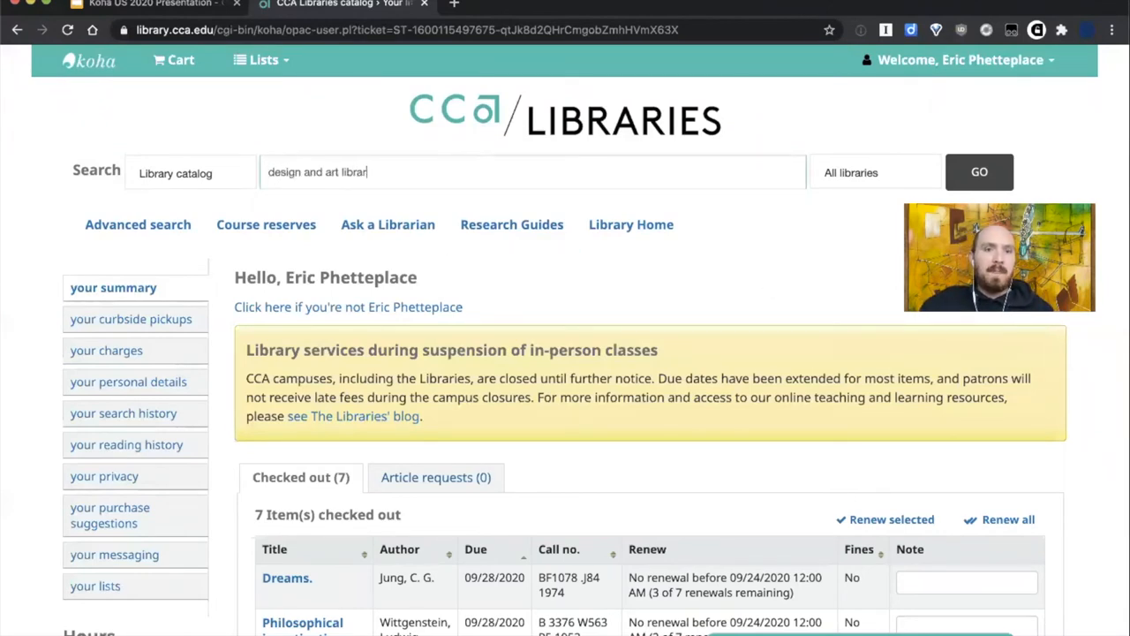
pyautogui.write('ianship')
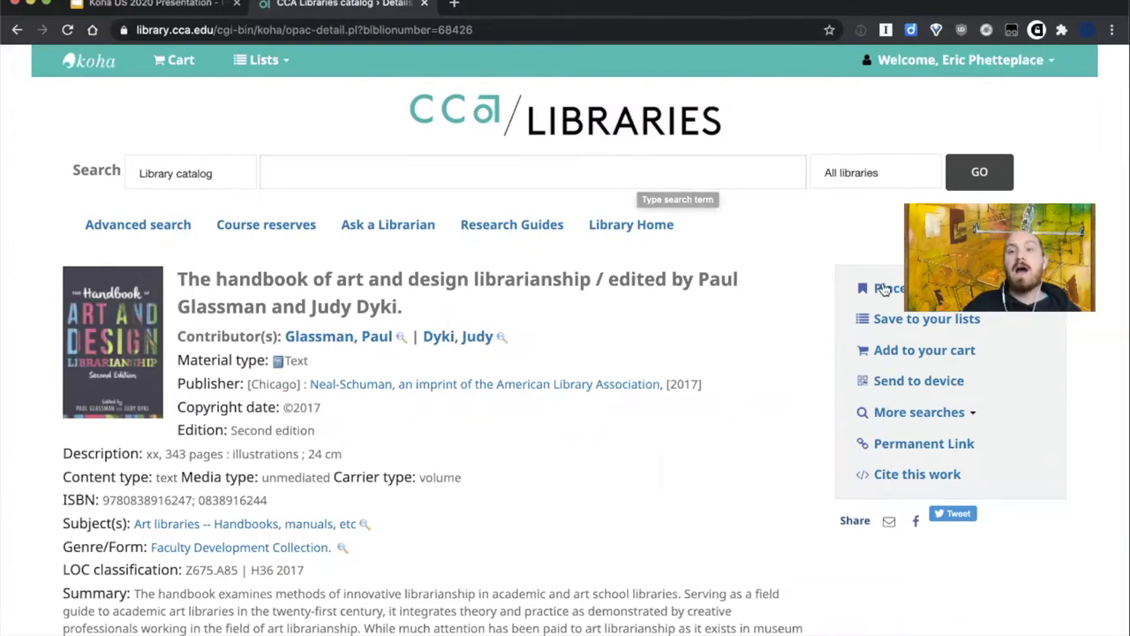
pyautogui.click(891, 288)
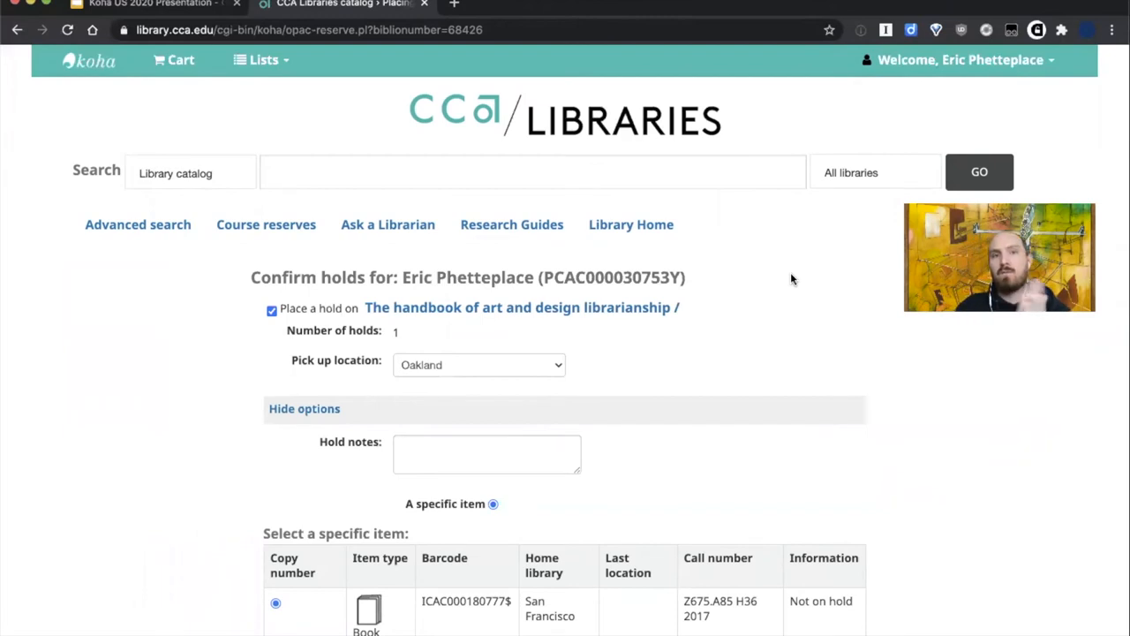
pyautogui.moveTo(720, 269)
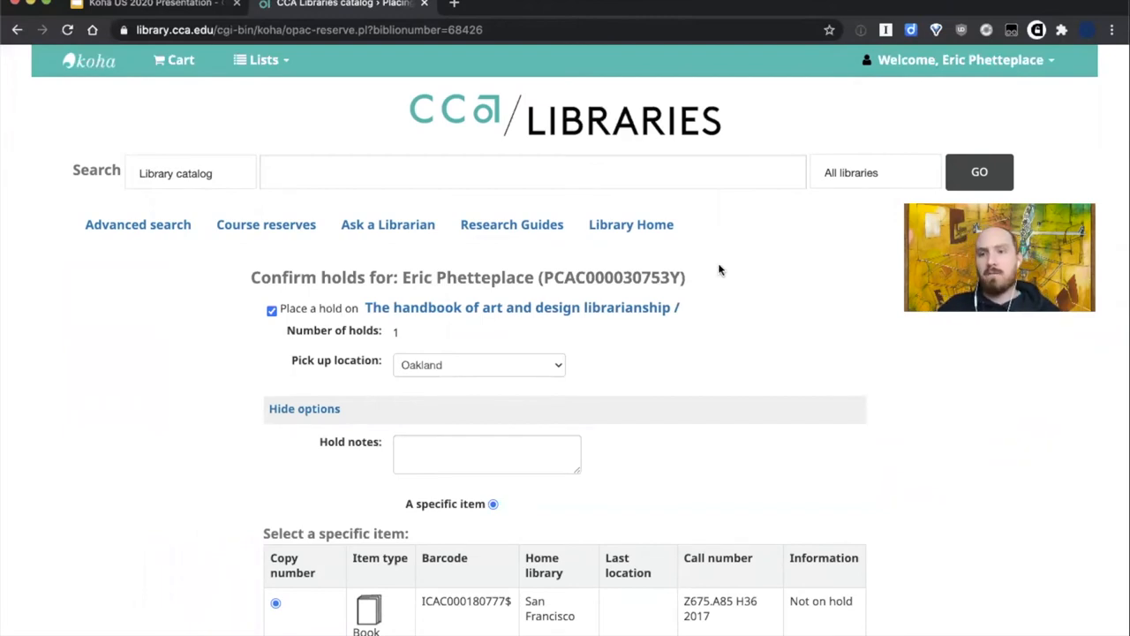
# - Log out of the catalog from the Welcome menu, returning to the OPAC home page
pyautogui.scroll(-3)
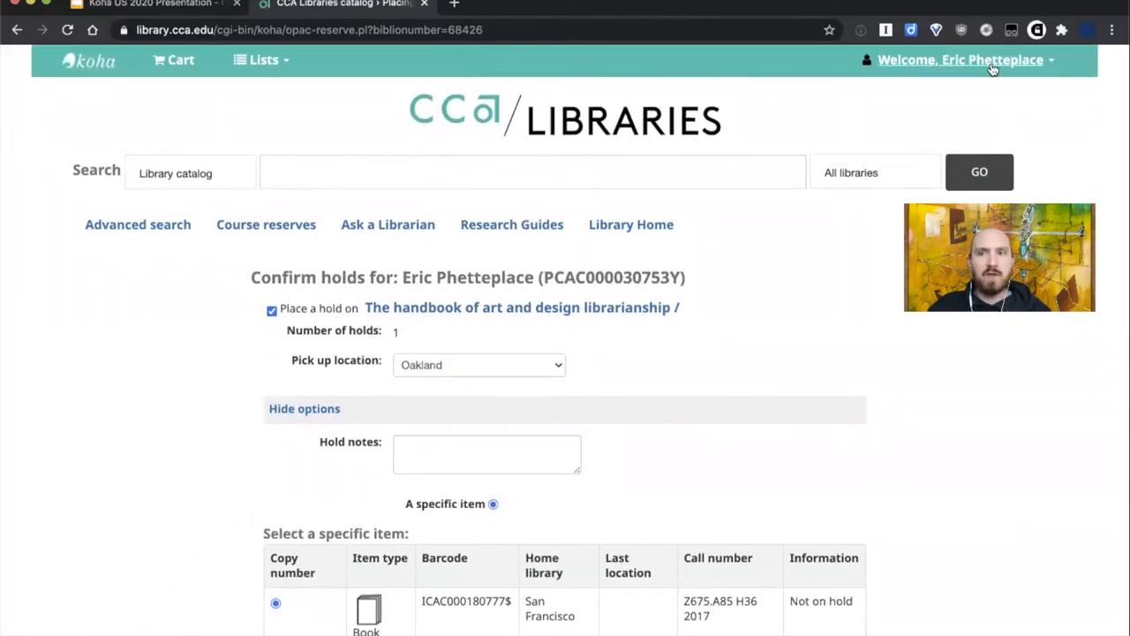
pyautogui.click(961, 60)
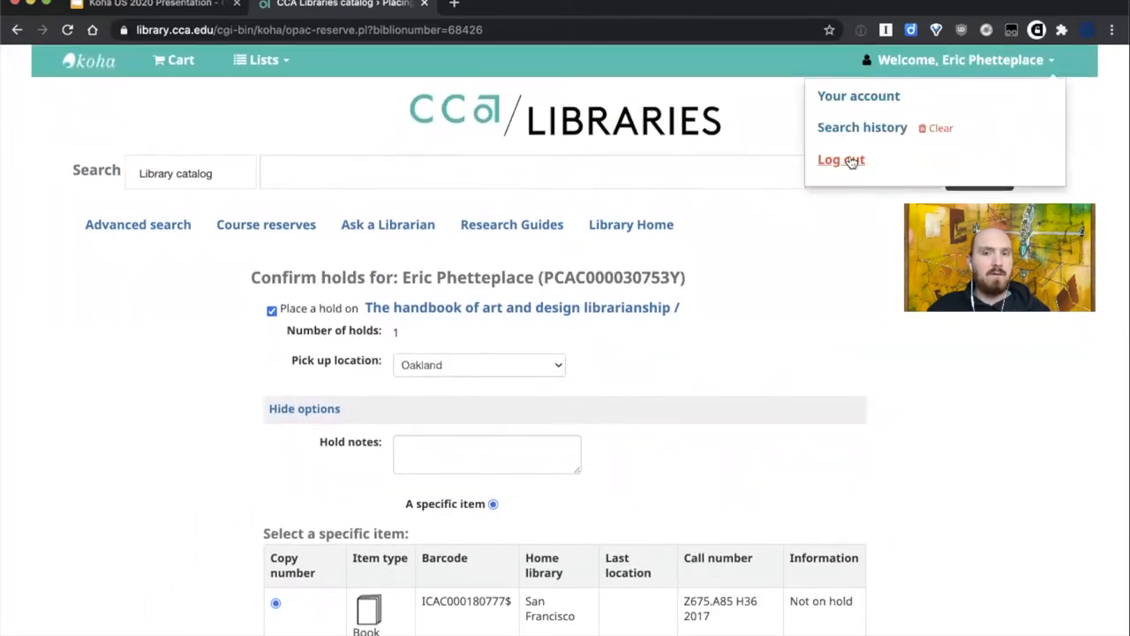
pyautogui.click(841, 159)
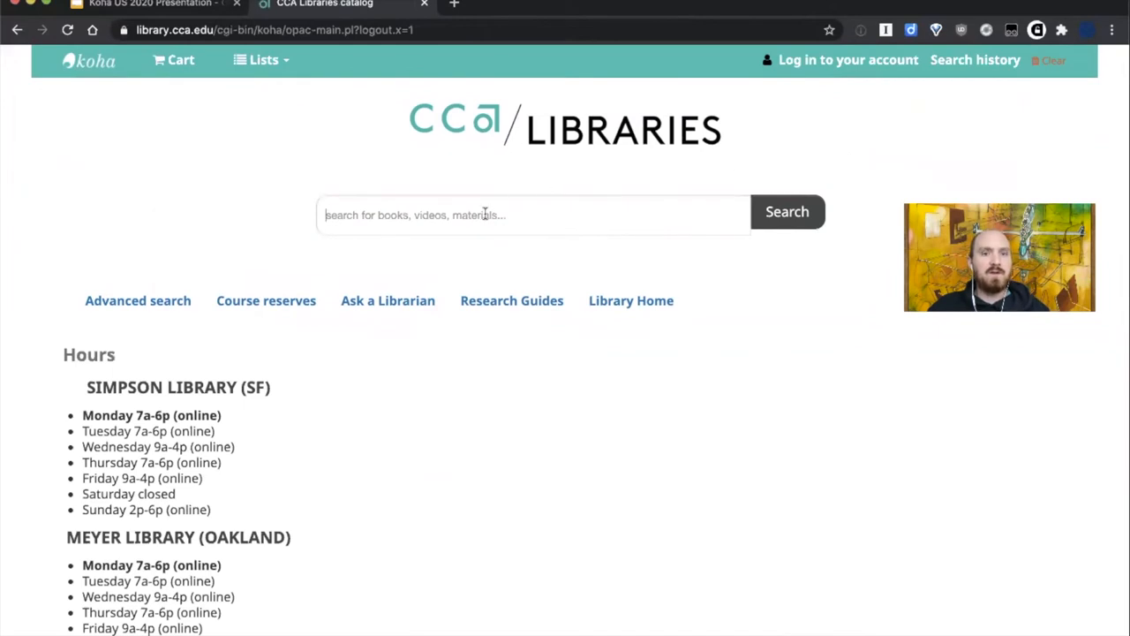
# - Search 'art design', then view login-redirects.js with its session-storage redirect code in Atom
pyautogui.write('art design')
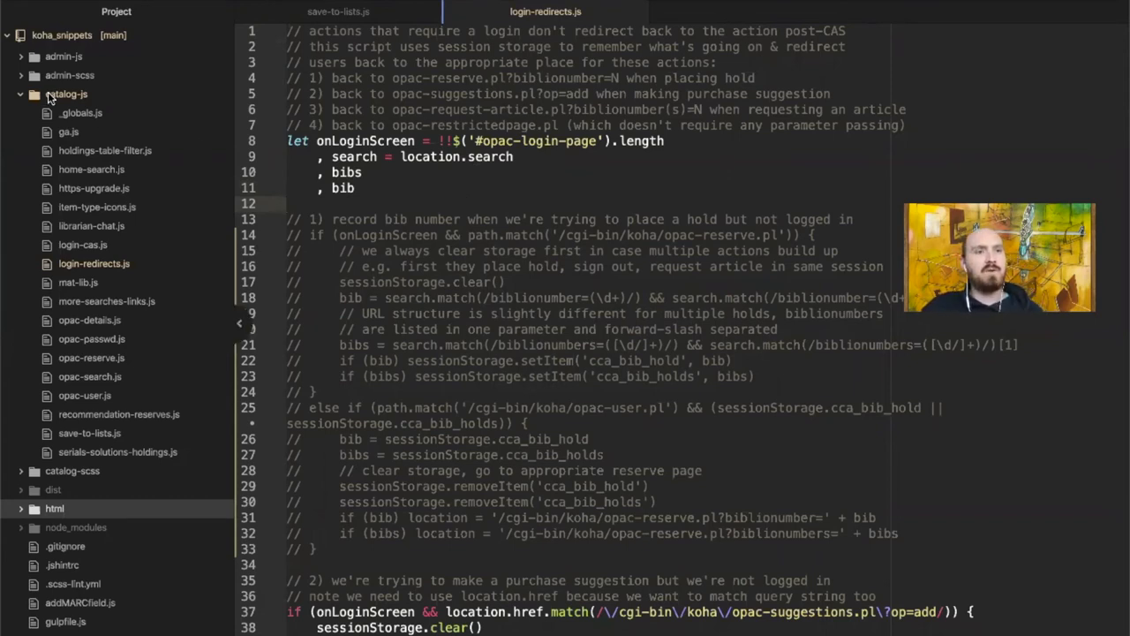
pyautogui.moveTo(88, 157)
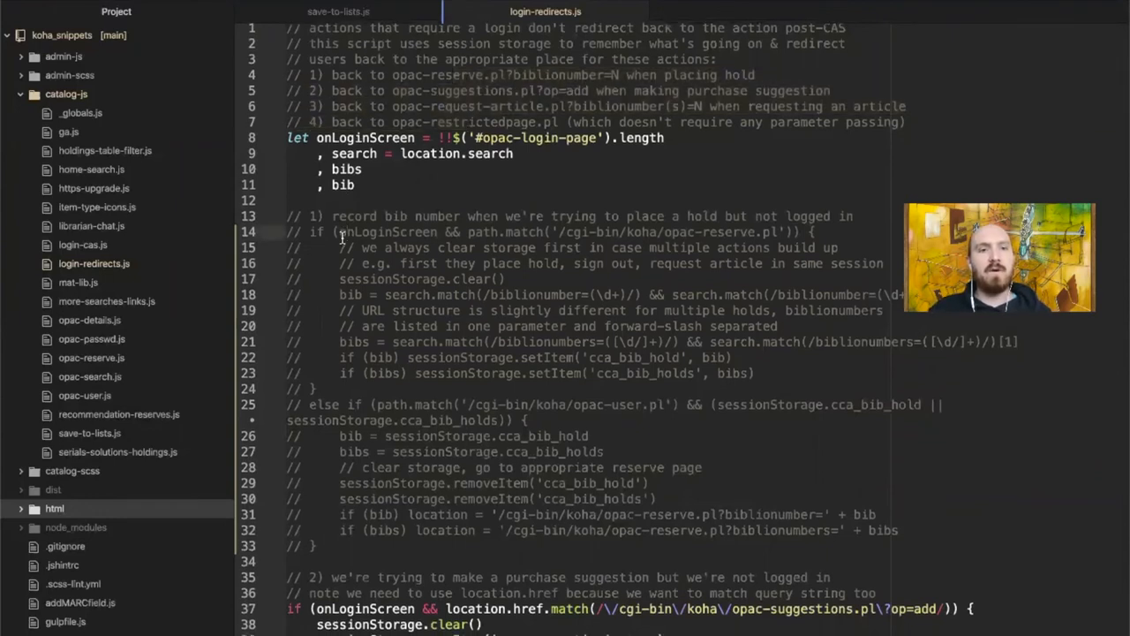
pyautogui.scroll(-3)
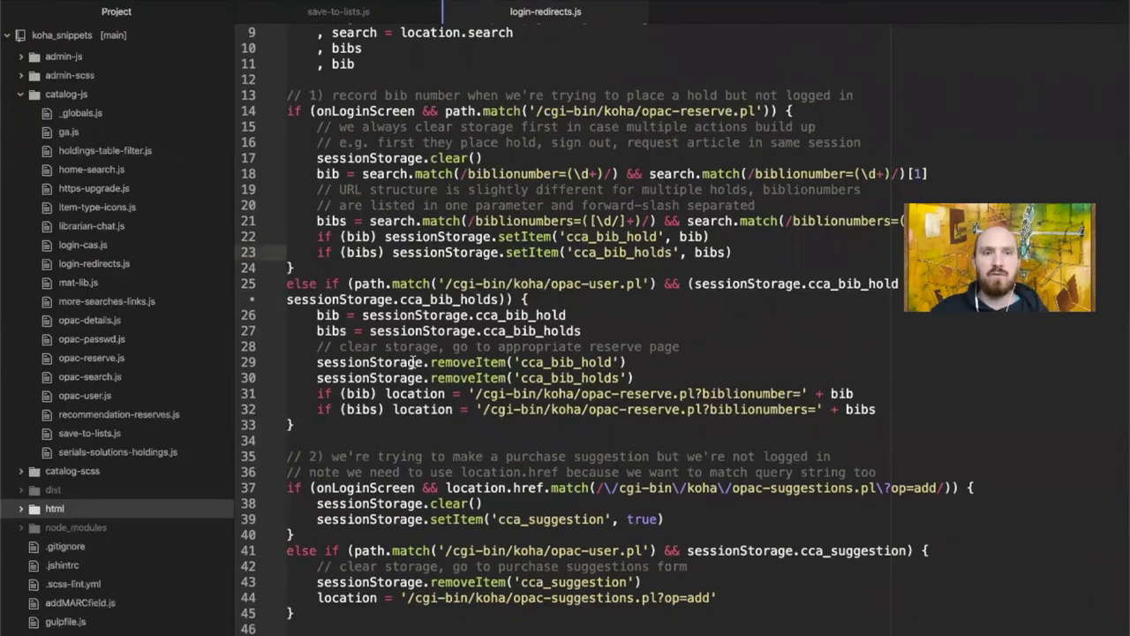
pyautogui.moveTo(392, 283)
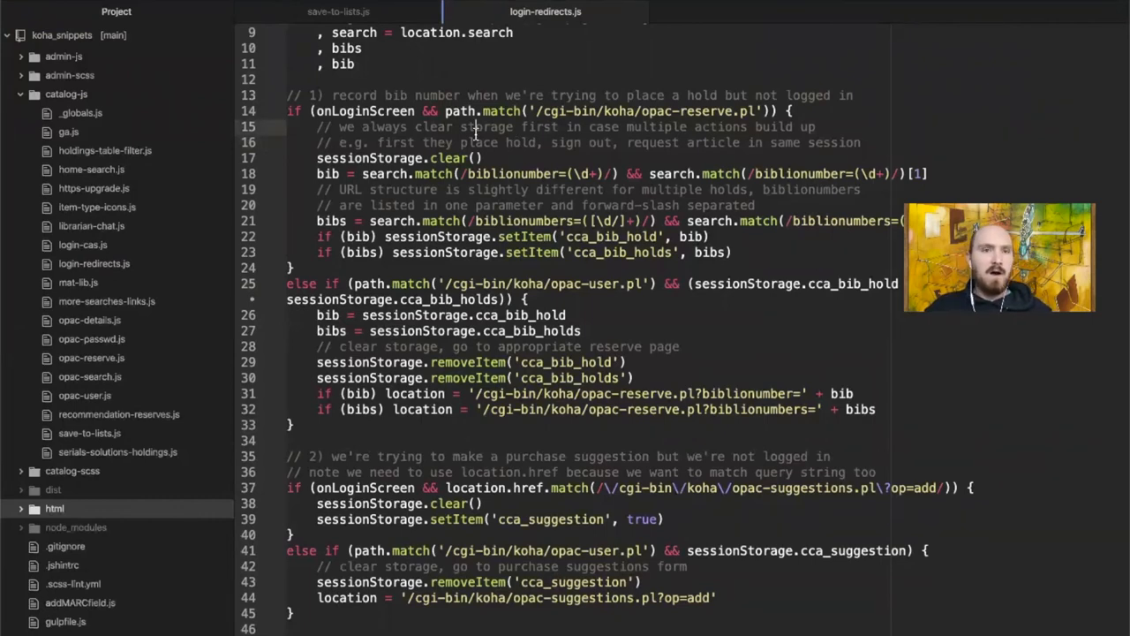
# - Switch from Atom to the iTerm terminal in the koha_snippets directory
pyautogui.press('cmd+tab')
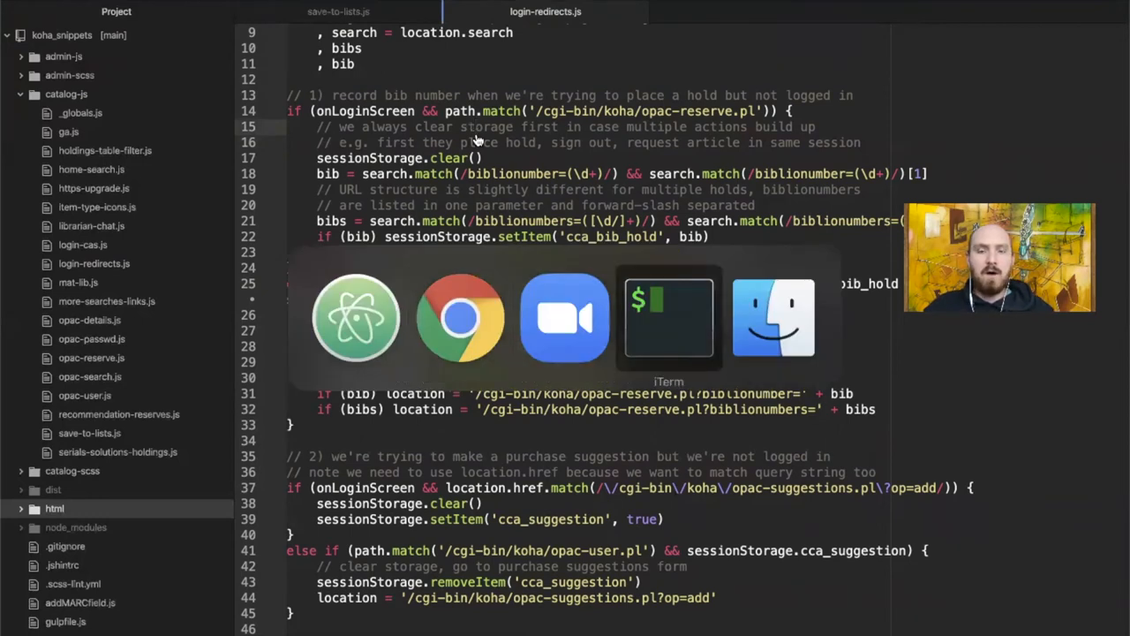
pyautogui.click(668, 318)
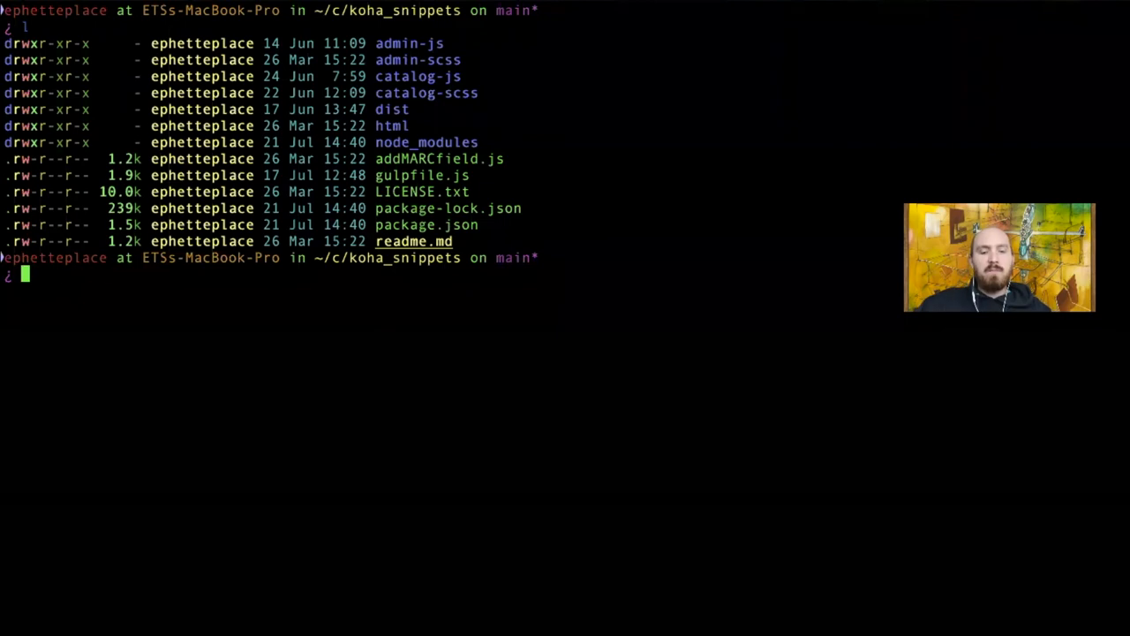
# - Run the build script 'npm run cjs' in the koha_snippets directory
pyautogui.write('npm run cjs')
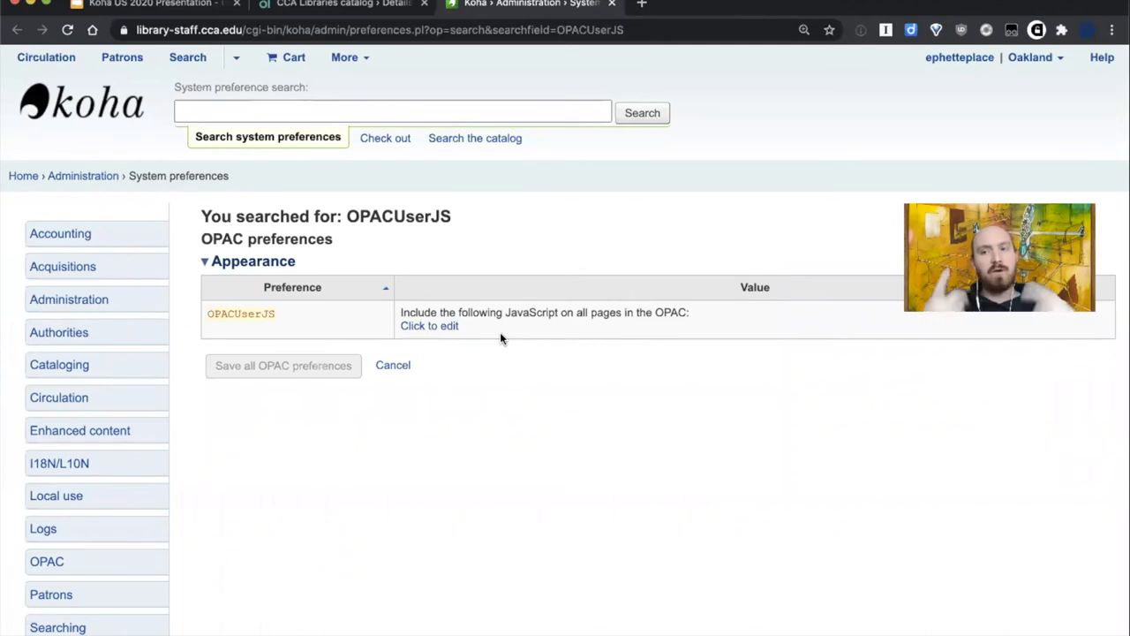
# - Edit the OPACUserJS preference to hold the rebuilt minified JavaScript
pyautogui.click(429, 325)
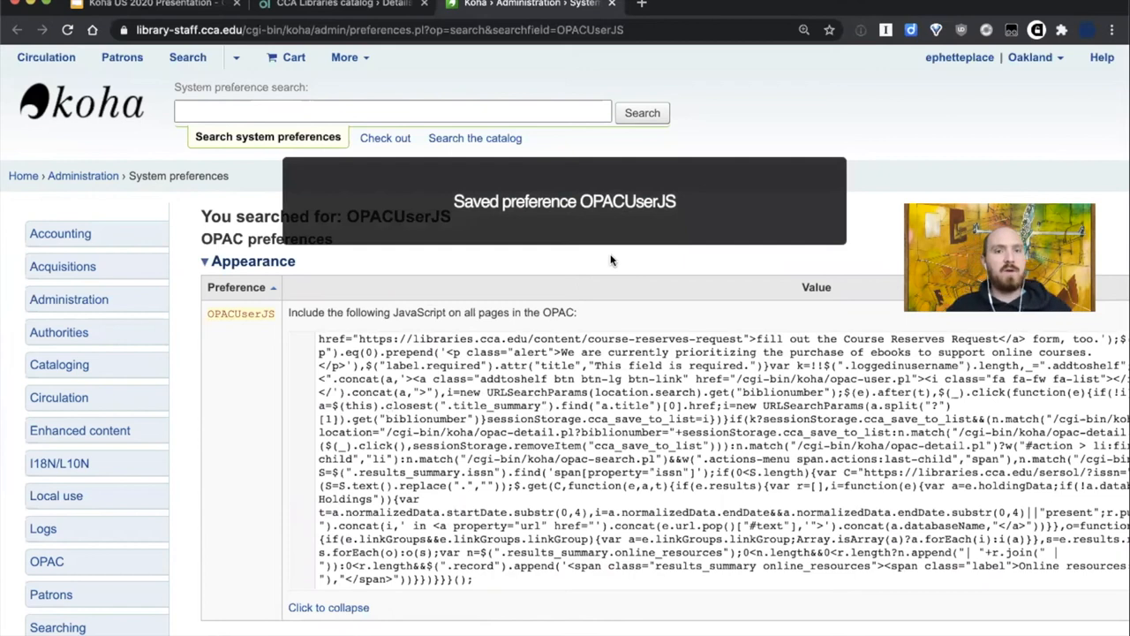
pyautogui.moveTo(551, 187)
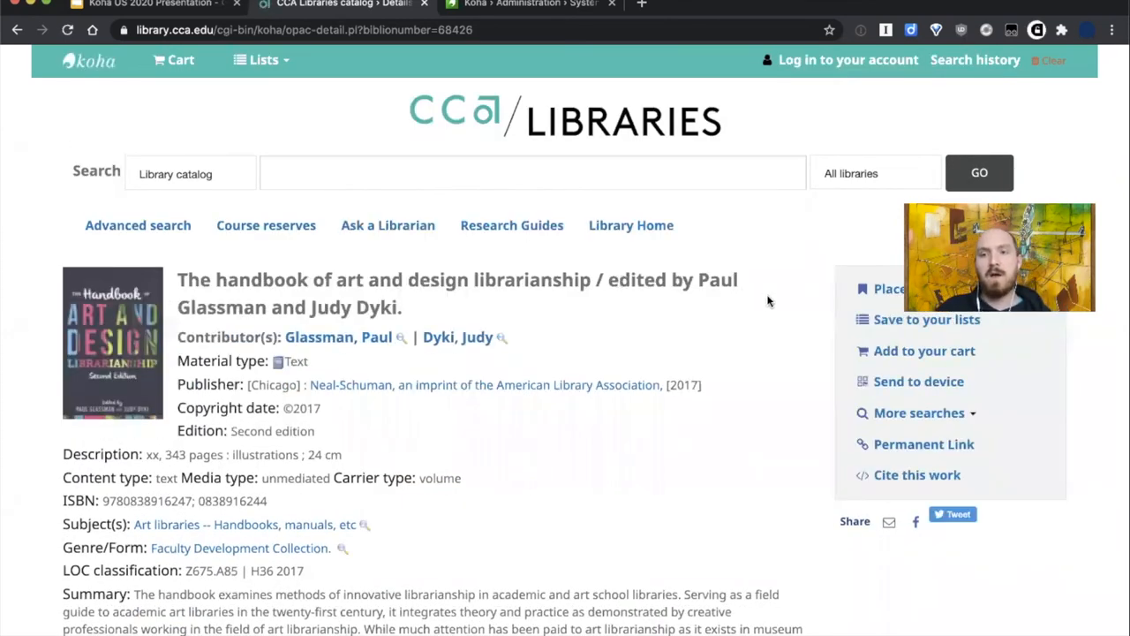
# - Place a hold on the handbook again and bring up the browser developer tools at the login page
pyautogui.click(887, 290)
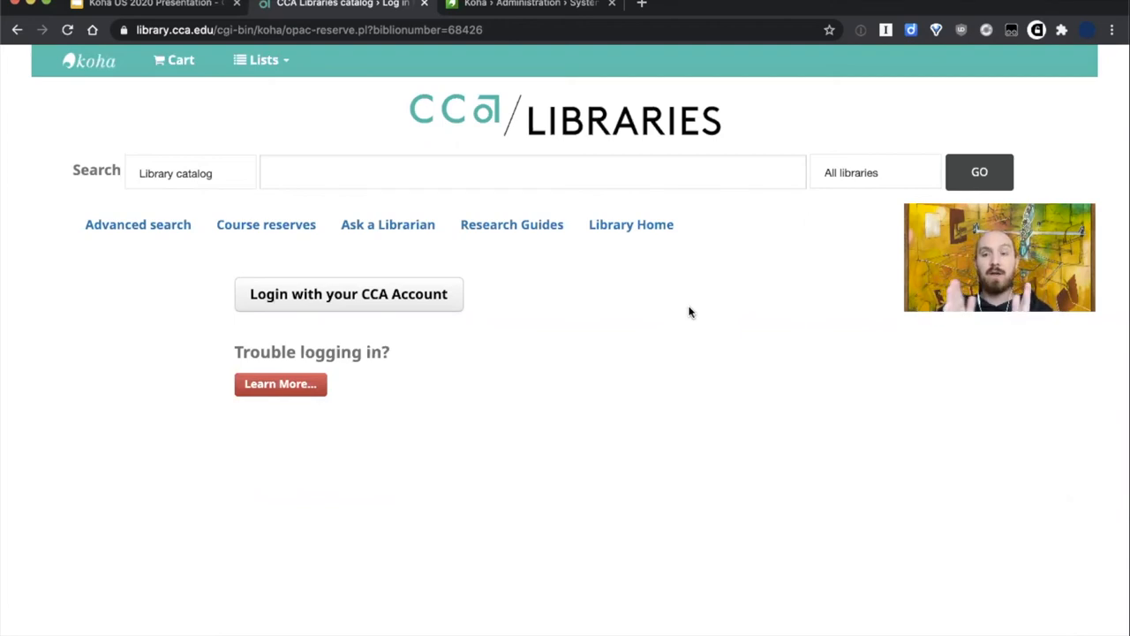
pyautogui.moveTo(498, 357)
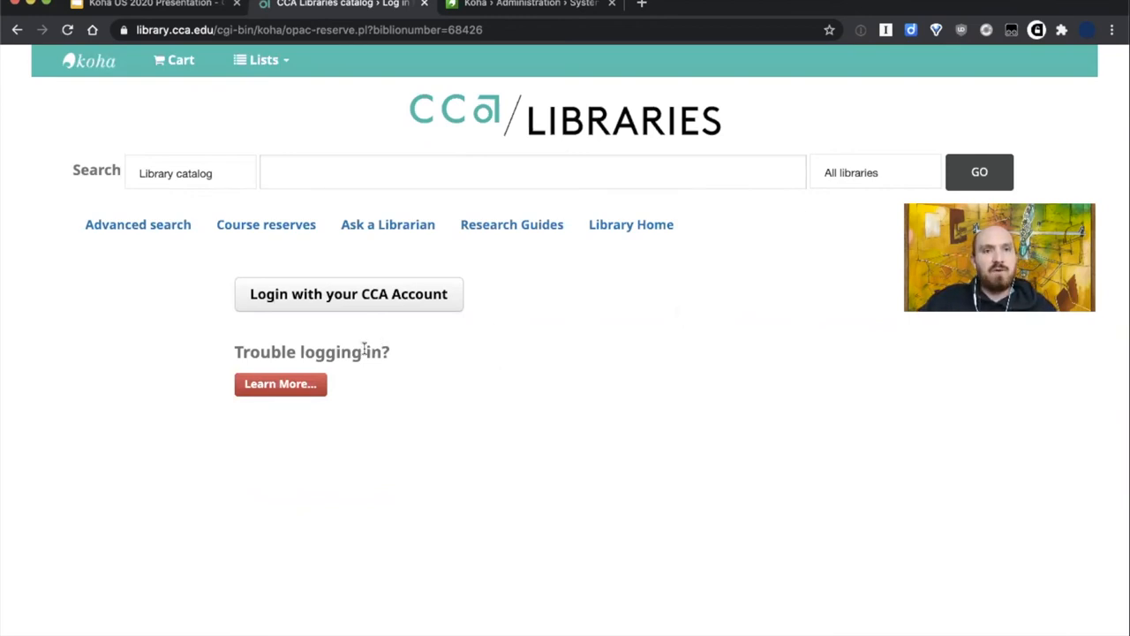
pyautogui.press('F12')
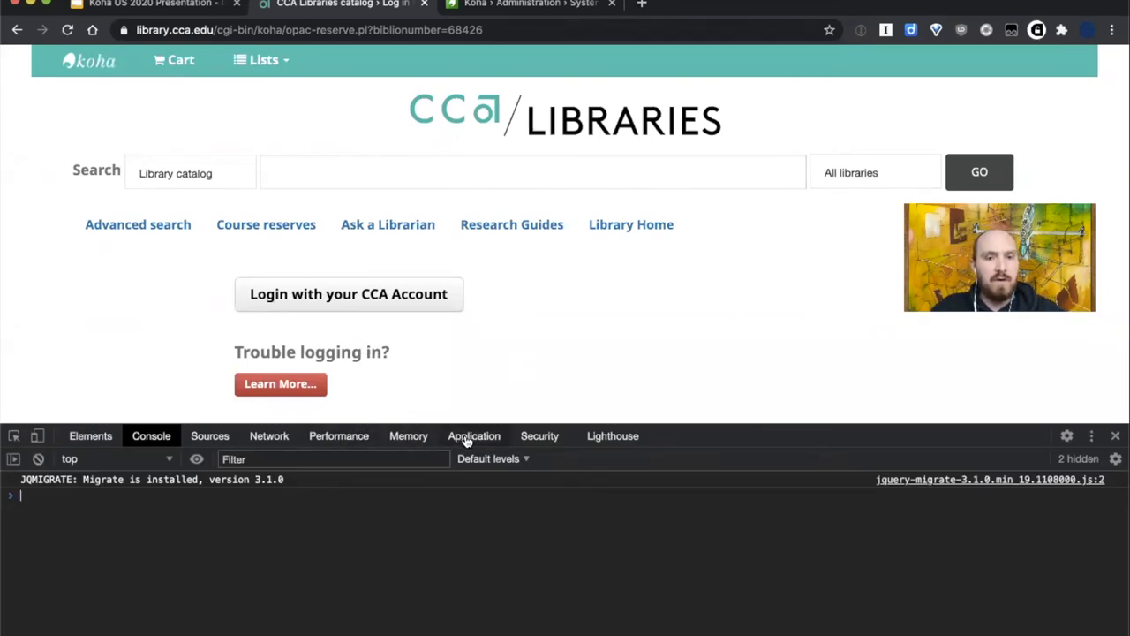
# - Inspect session storage for library.cca.edu showing cca_bib_hold with value 68426
pyautogui.click(473, 434)
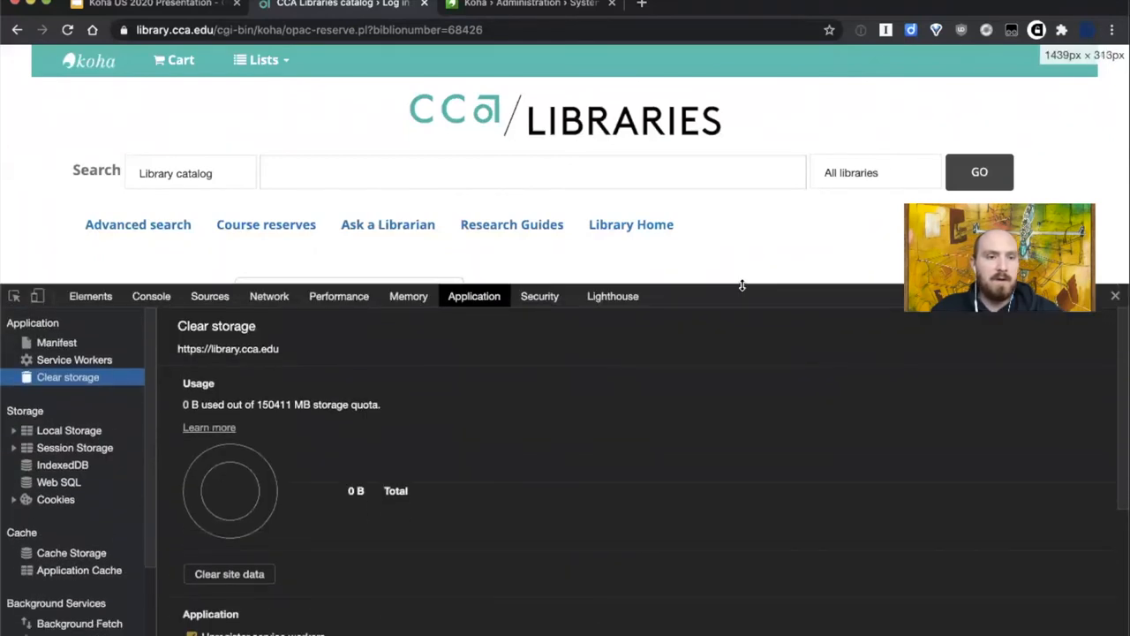
pyautogui.click(74, 448)
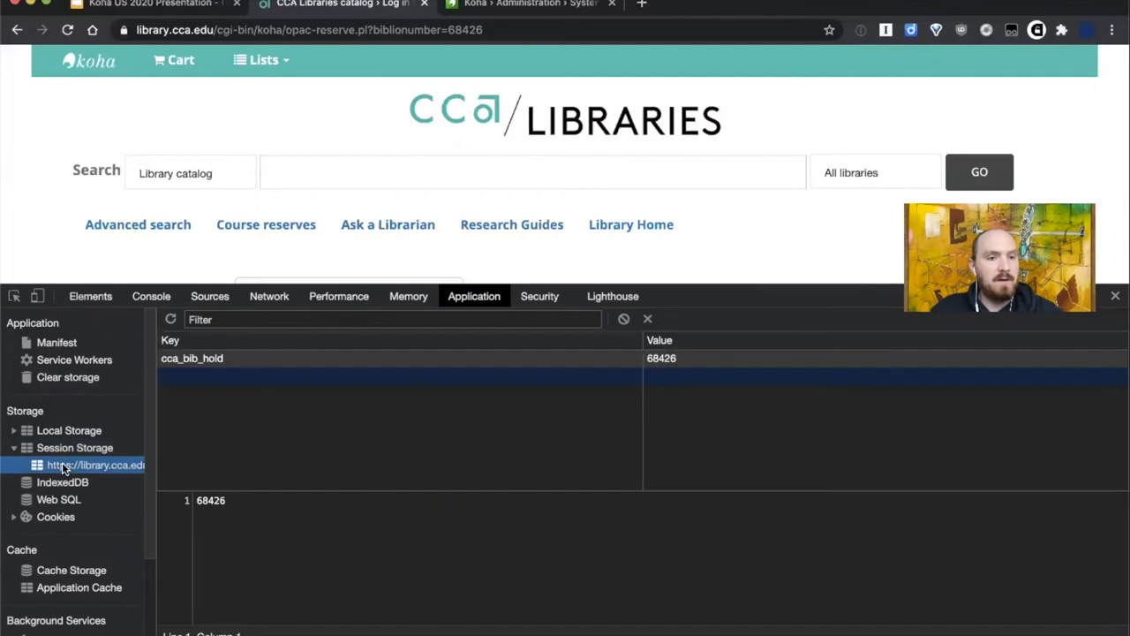
pyautogui.moveTo(639, 353)
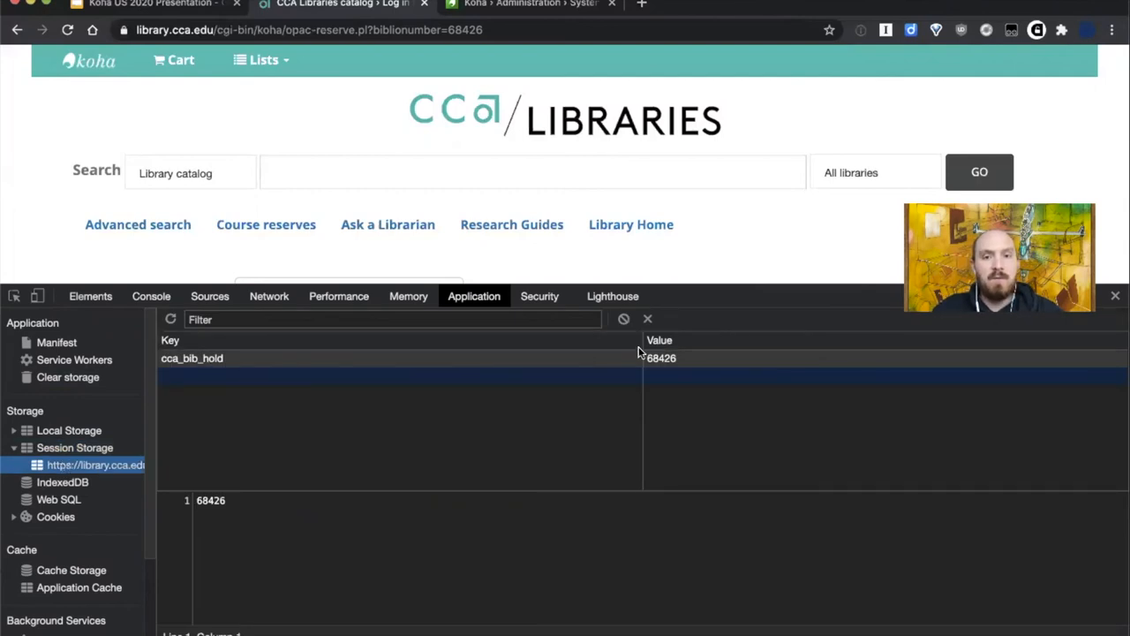
pyautogui.moveTo(667, 364)
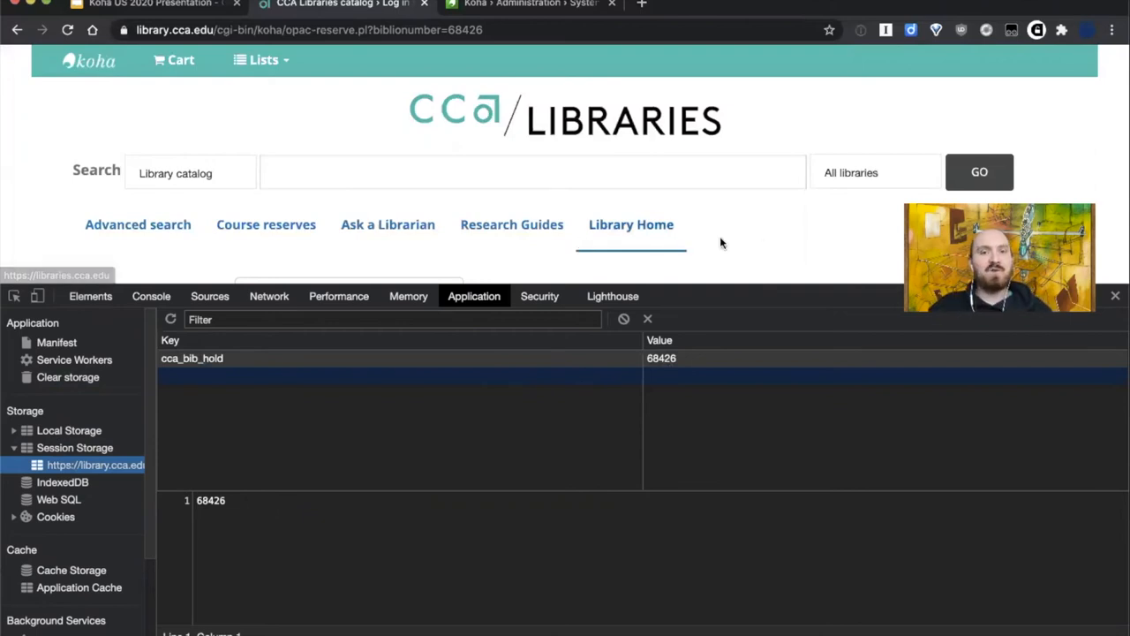
pyautogui.moveTo(763, 247)
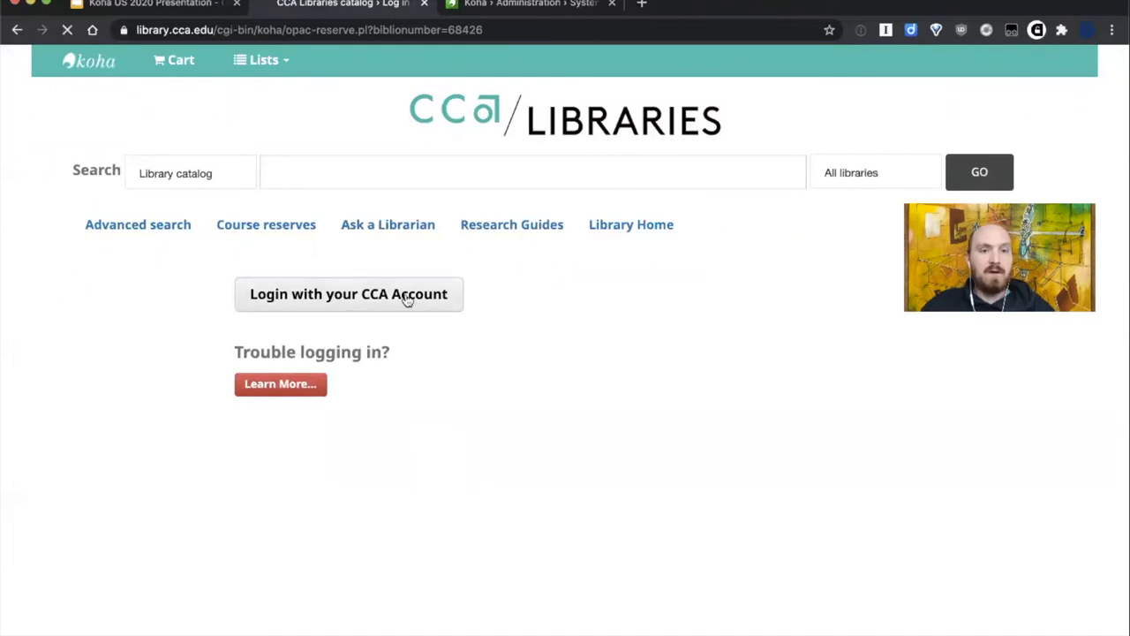
pyautogui.moveTo(611, 333)
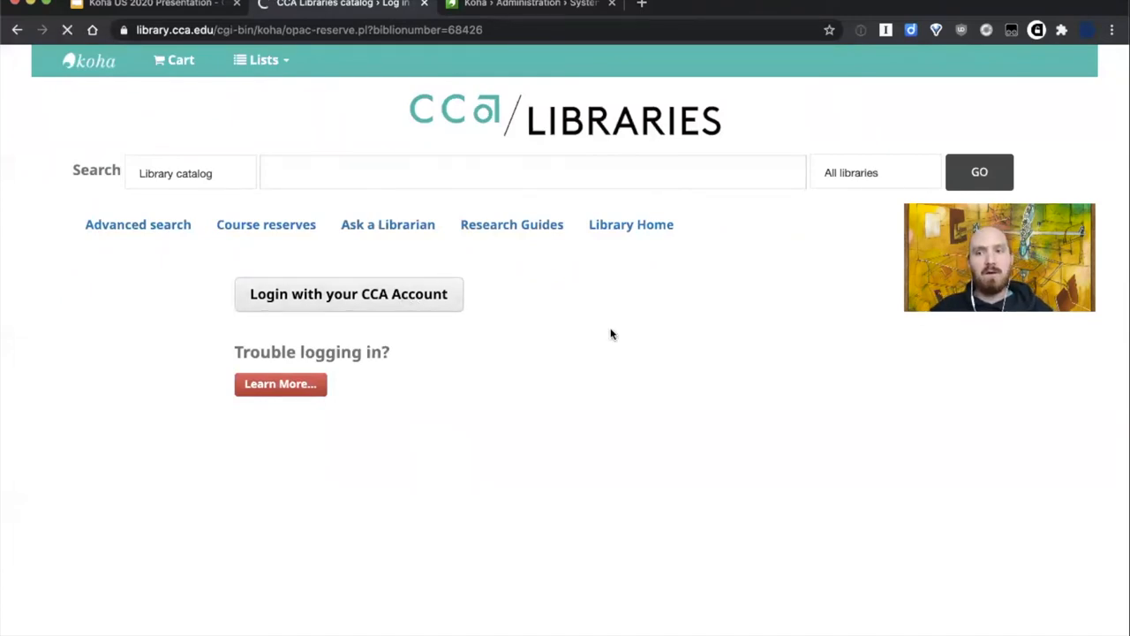
# - Log in with the CCA account via CAS and land back on the Confirm holds page
pyautogui.click(348, 293)
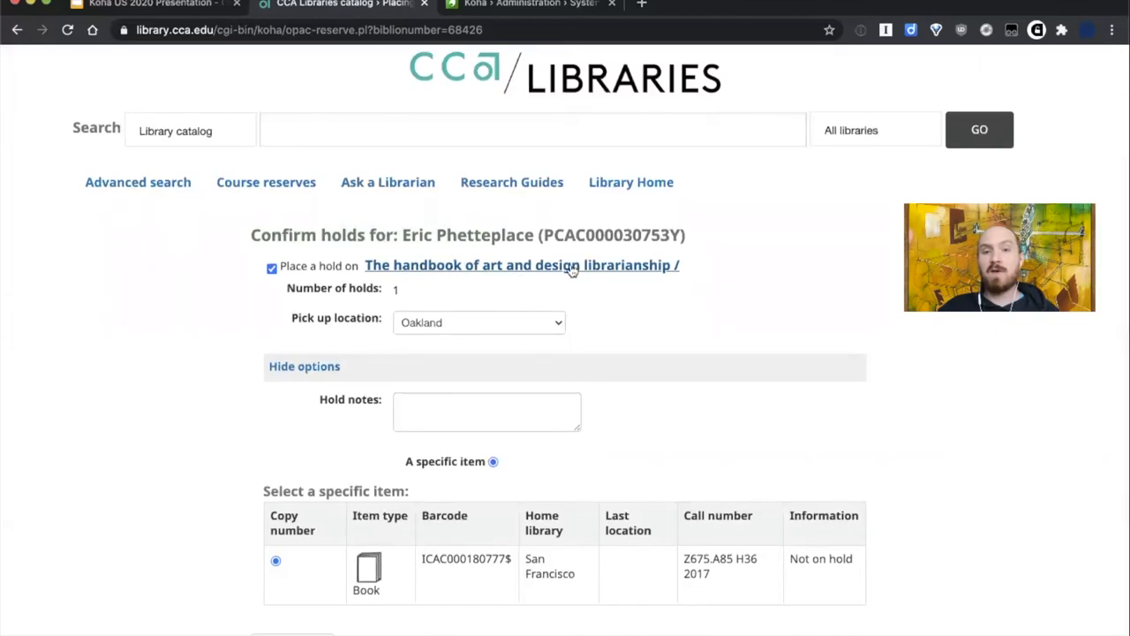
pyautogui.moveTo(646, 346)
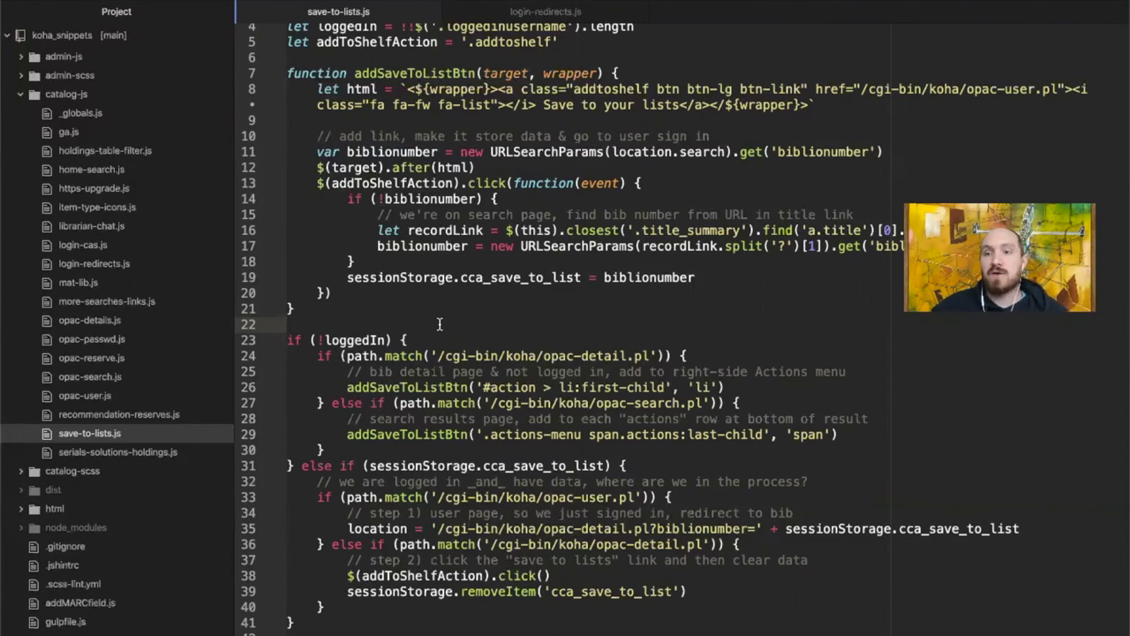
pyautogui.click(290, 325)
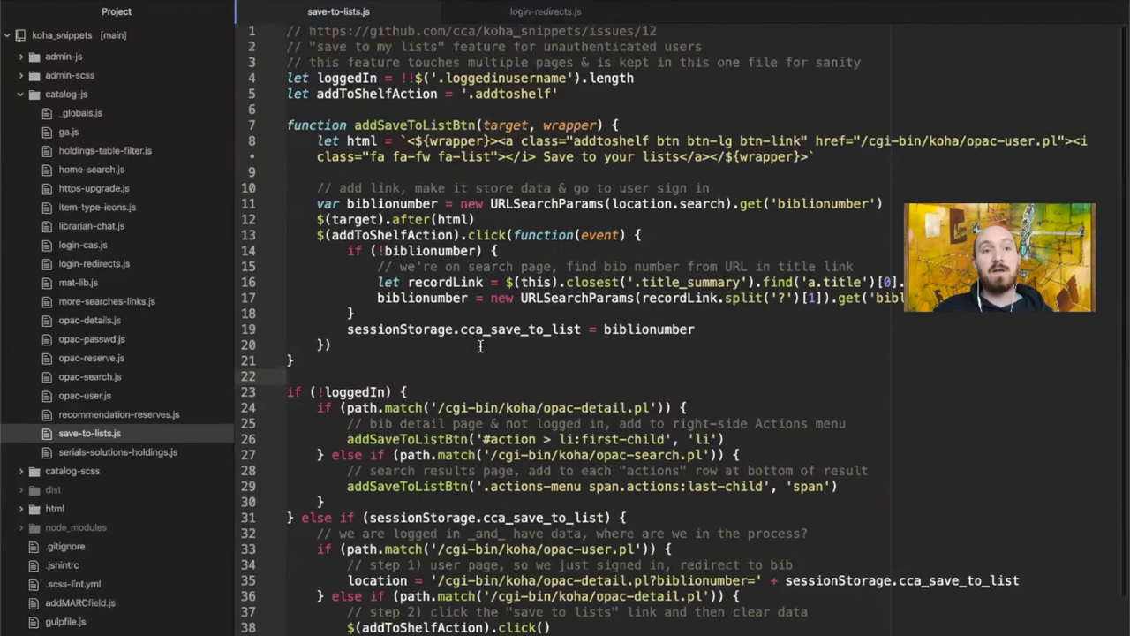
pyautogui.scroll(-3)
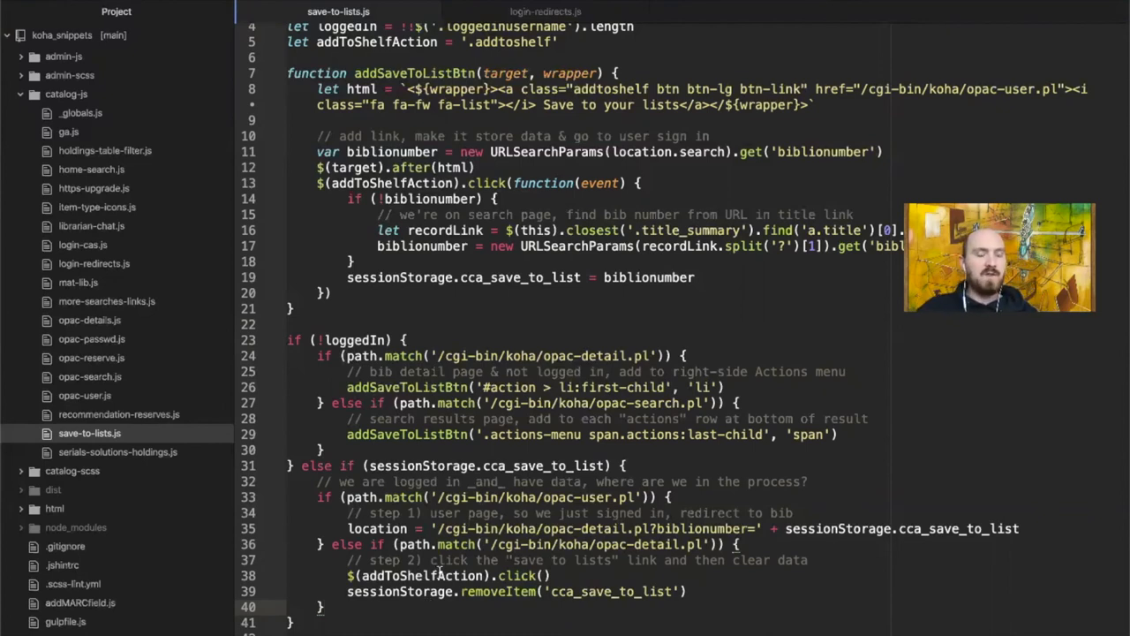
pyautogui.click(325, 4)
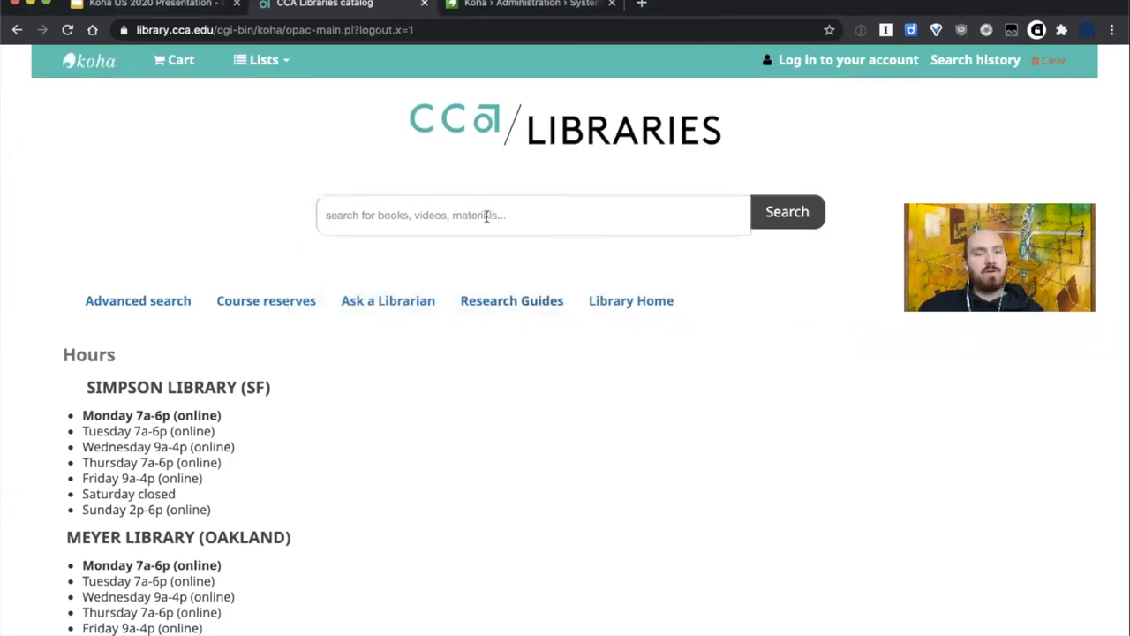
# - Search the catalog for 'art' and open the Third mind record from the results
pyautogui.write('art')
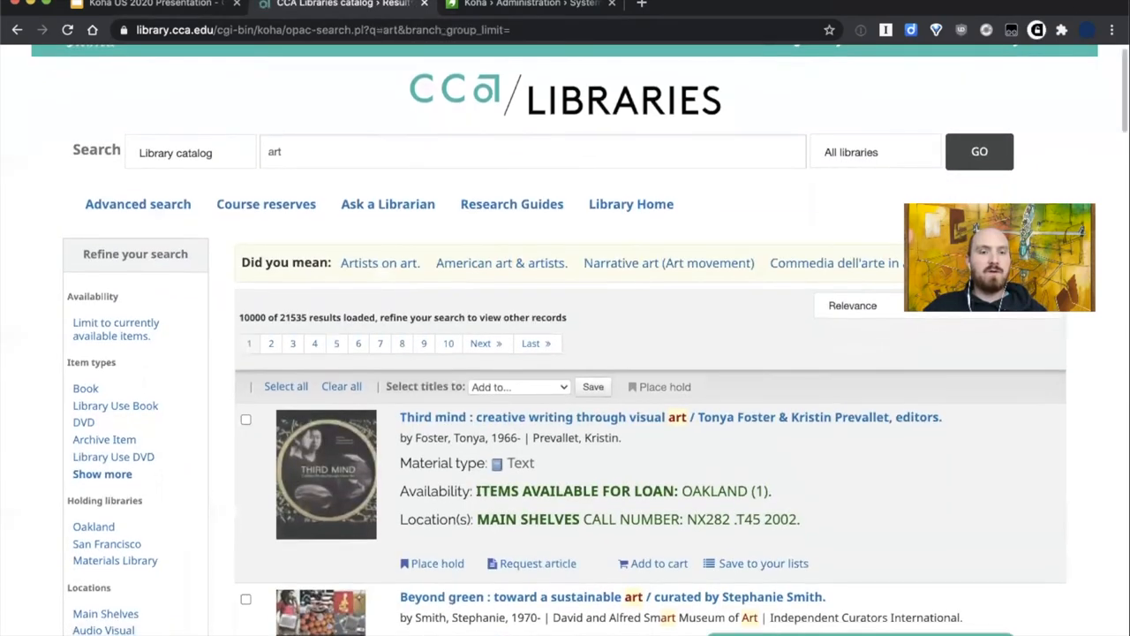
pyautogui.scroll(-3)
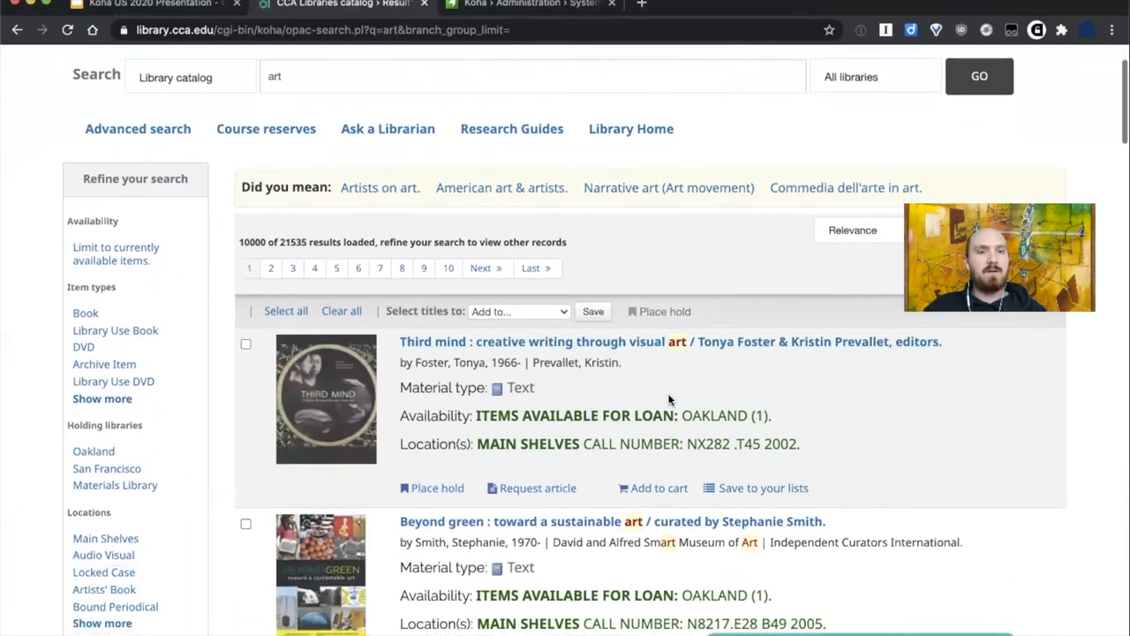
pyautogui.scroll(-3)
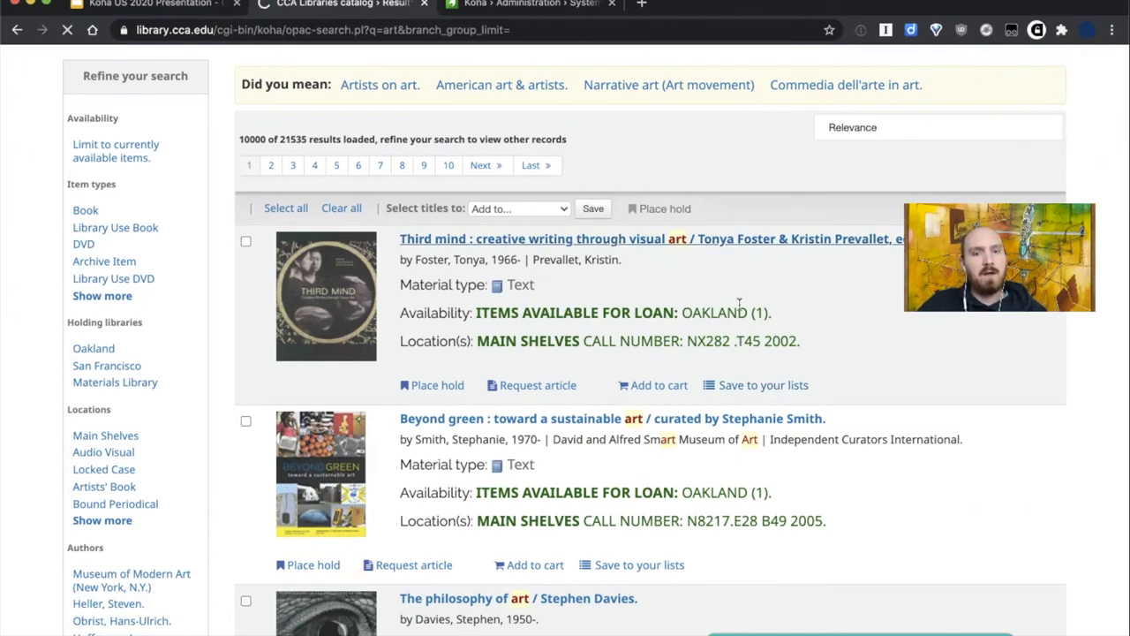
pyautogui.click(532, 238)
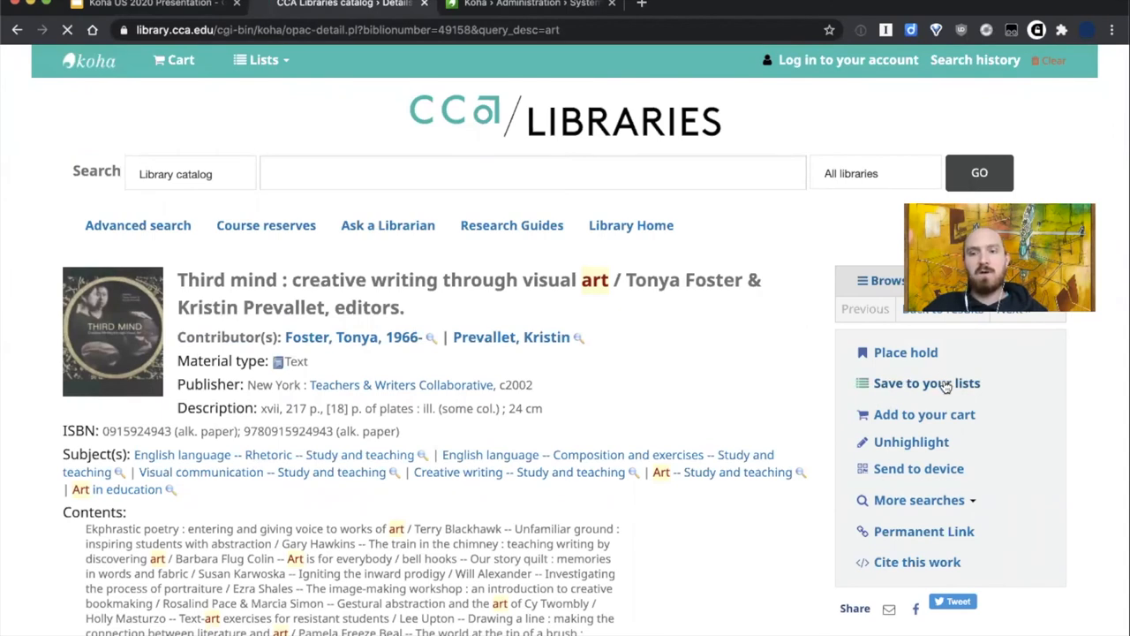
# - Save Third mind to a list while logged out, signing in with the school account via CAS
pyautogui.click(848, 60)
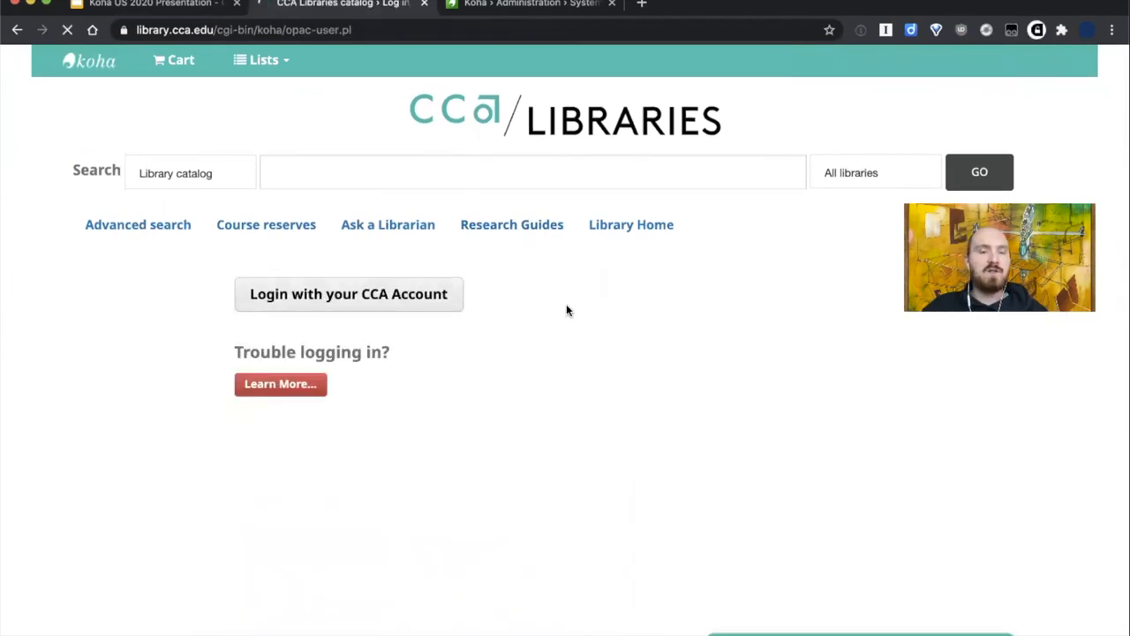
pyautogui.click(348, 293)
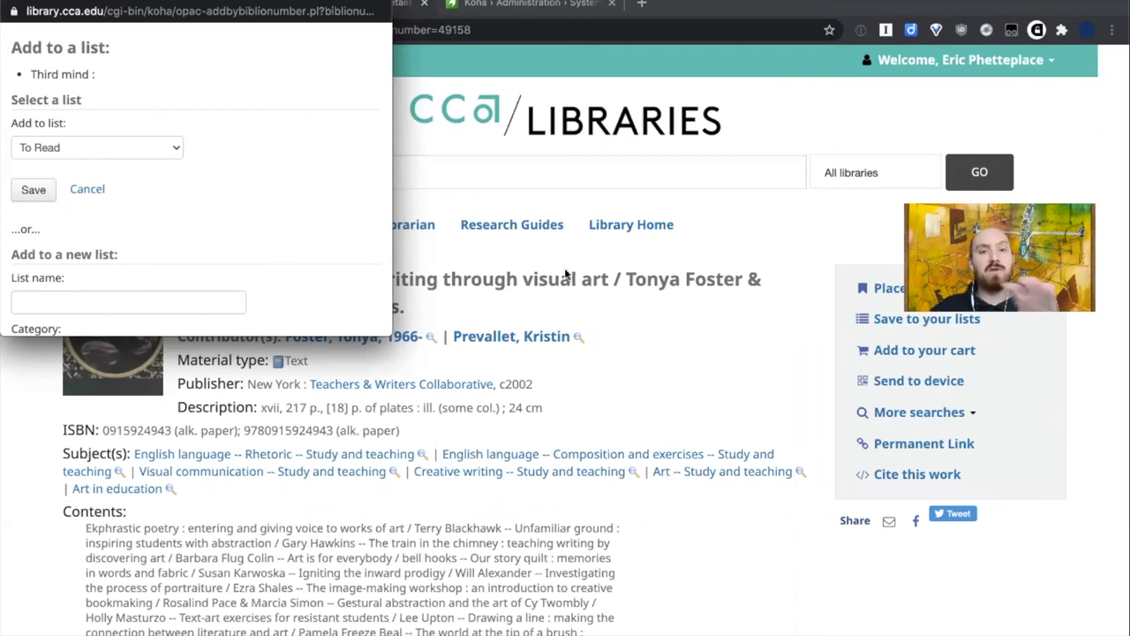
# - Reach the Add to a list dialog for Third mind with To Read offered, then return to login-redirects.js
pyautogui.click(87, 189)
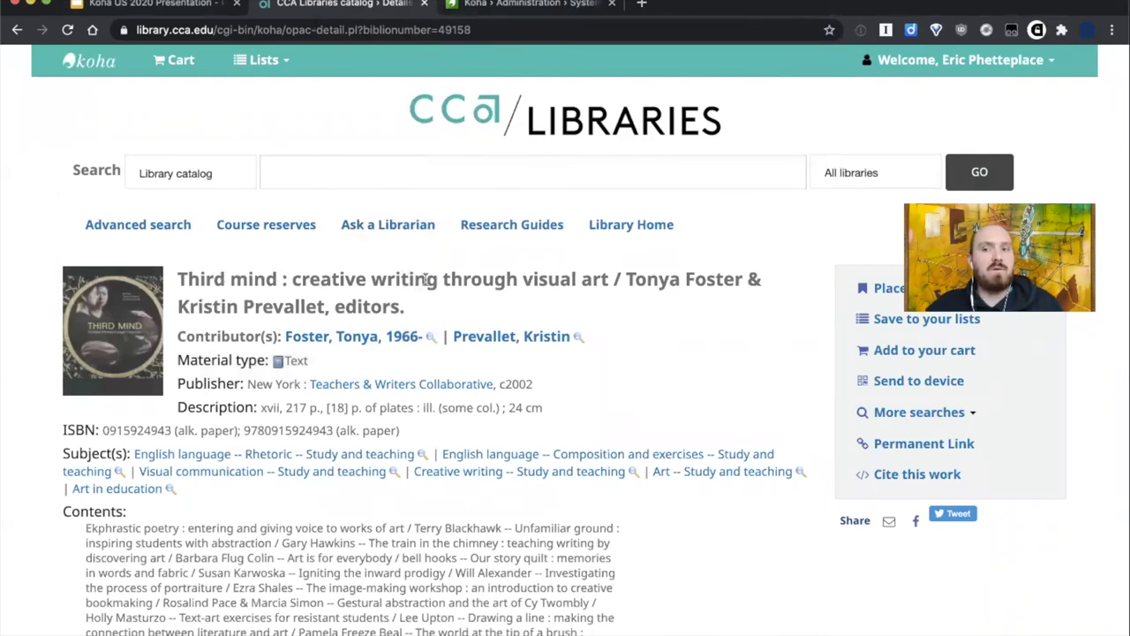
pyautogui.click(927, 318)
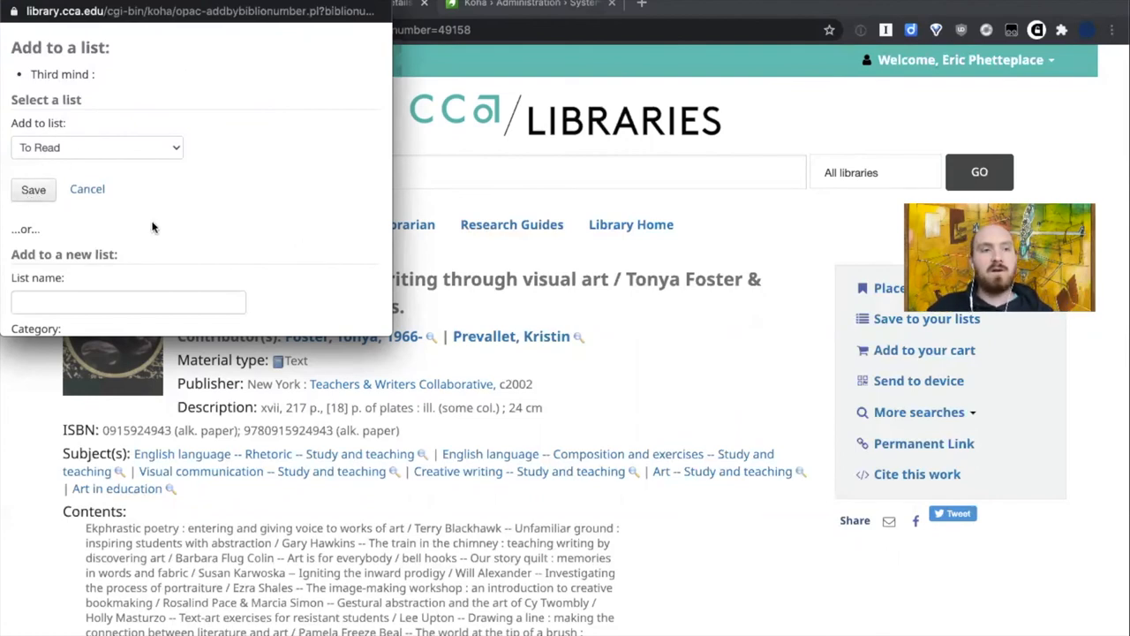
pyautogui.click(87, 187)
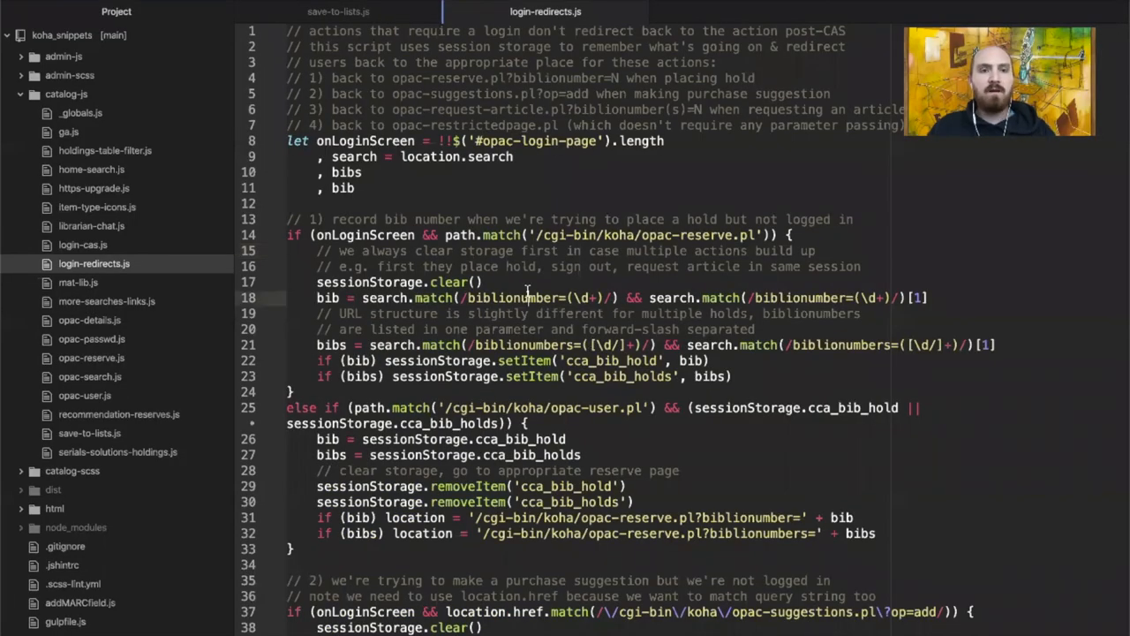
pyautogui.scroll(-3)
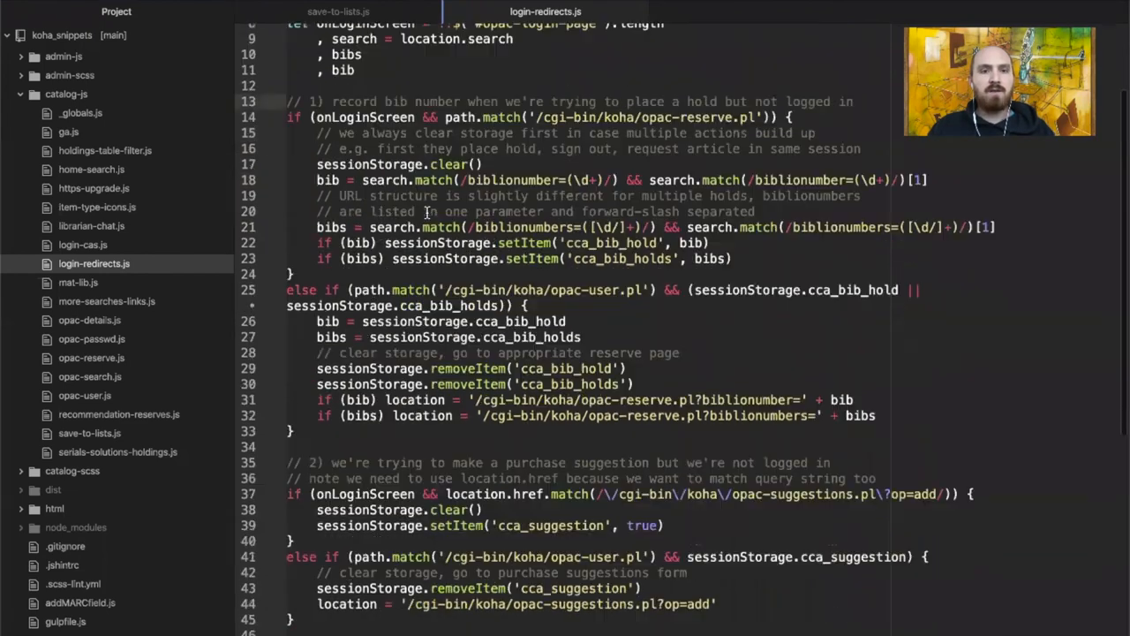
pyautogui.scroll(-3)
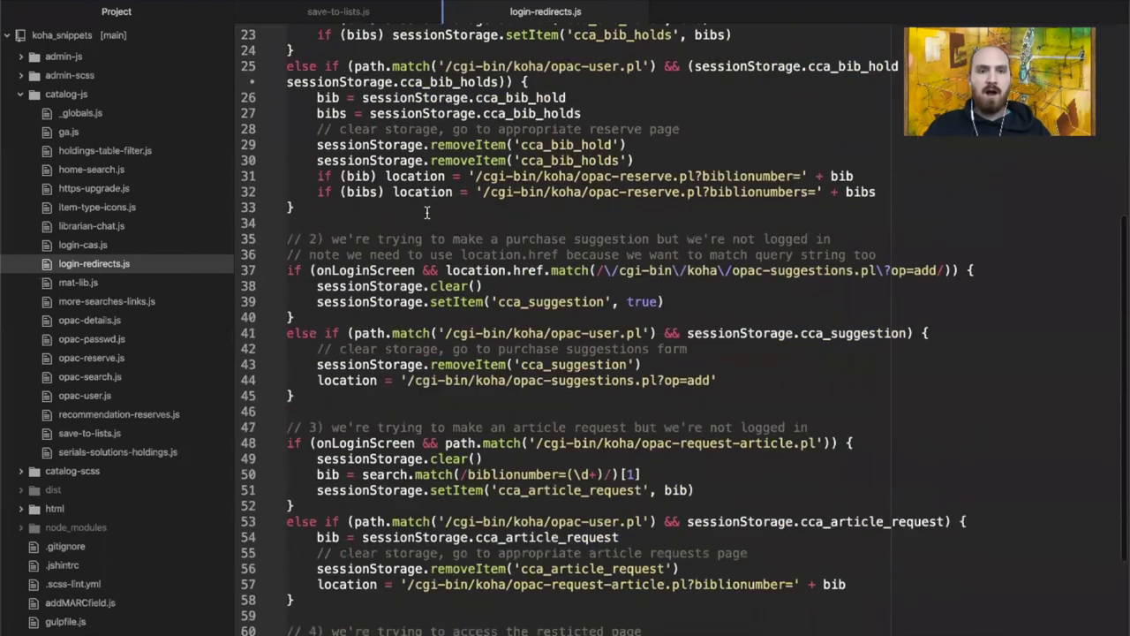
pyautogui.scroll(-3)
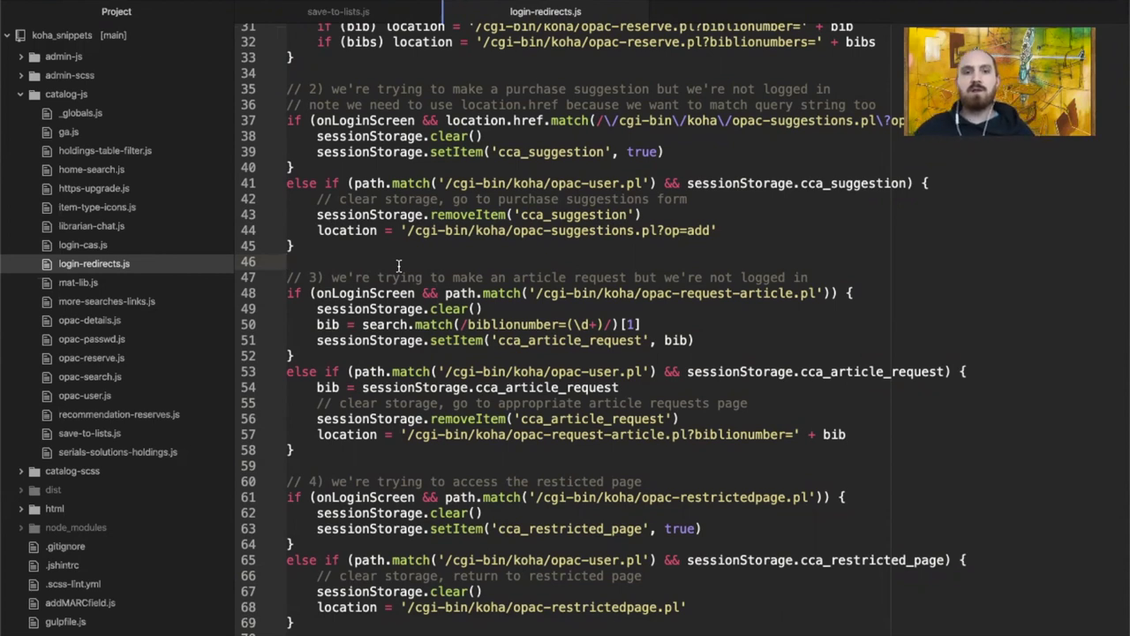
pyautogui.click(286, 263)
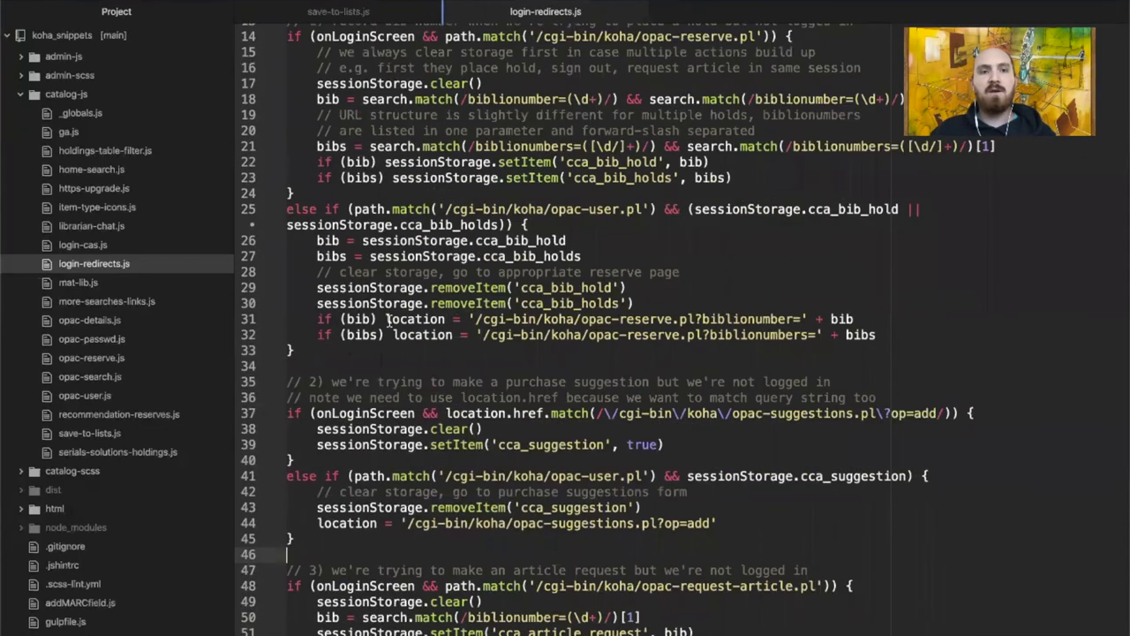
pyautogui.scroll(-3)
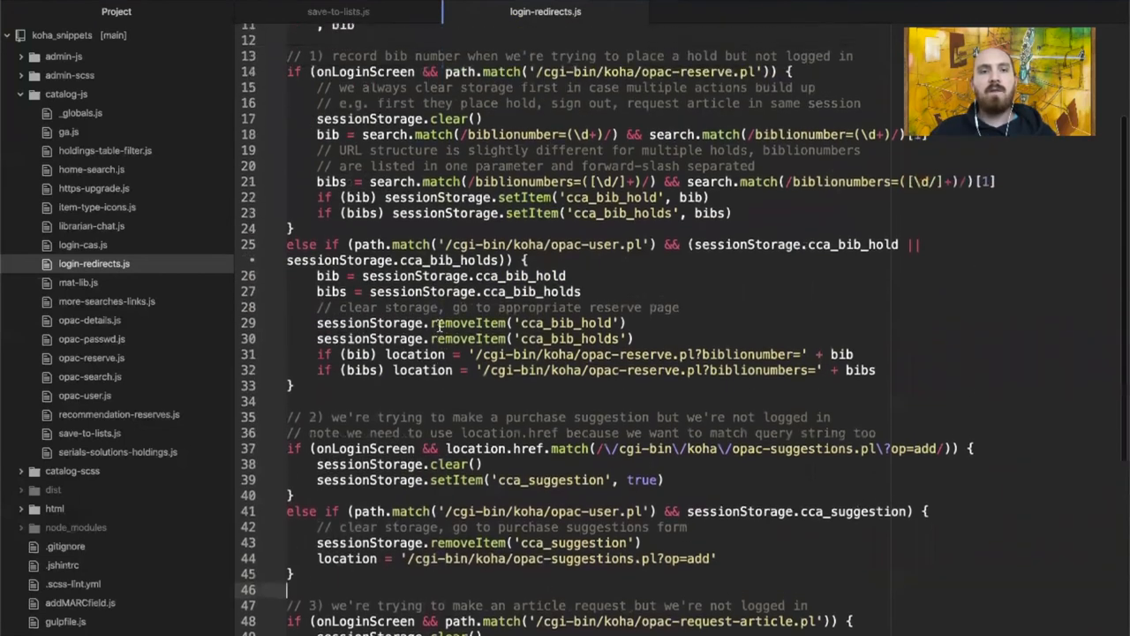
pyautogui.scroll(-3)
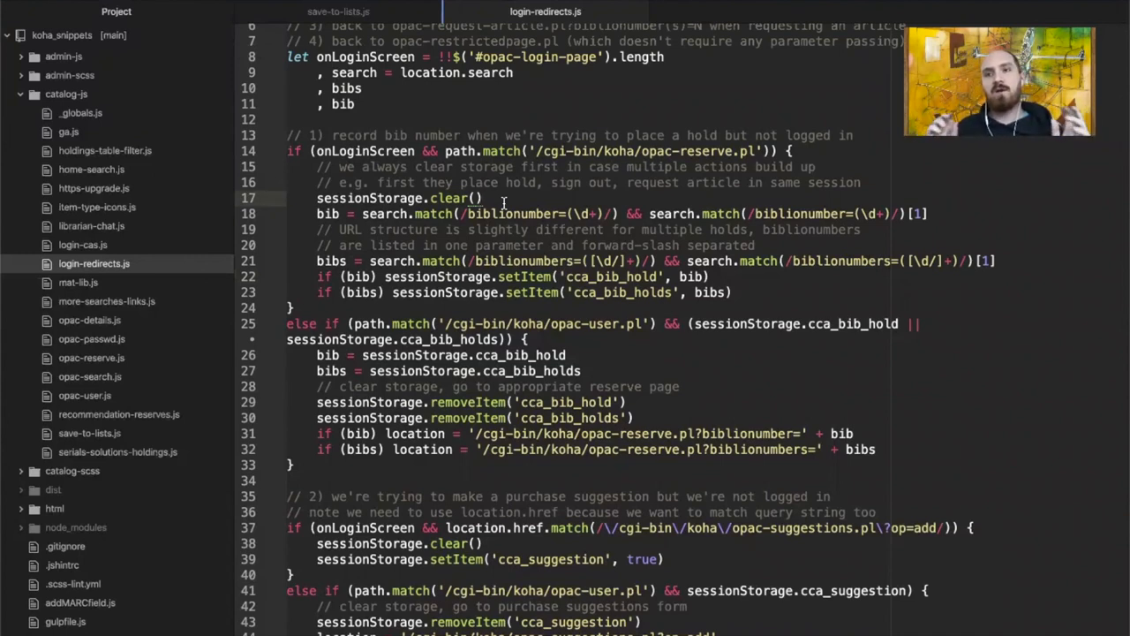
pyautogui.click(484, 198)
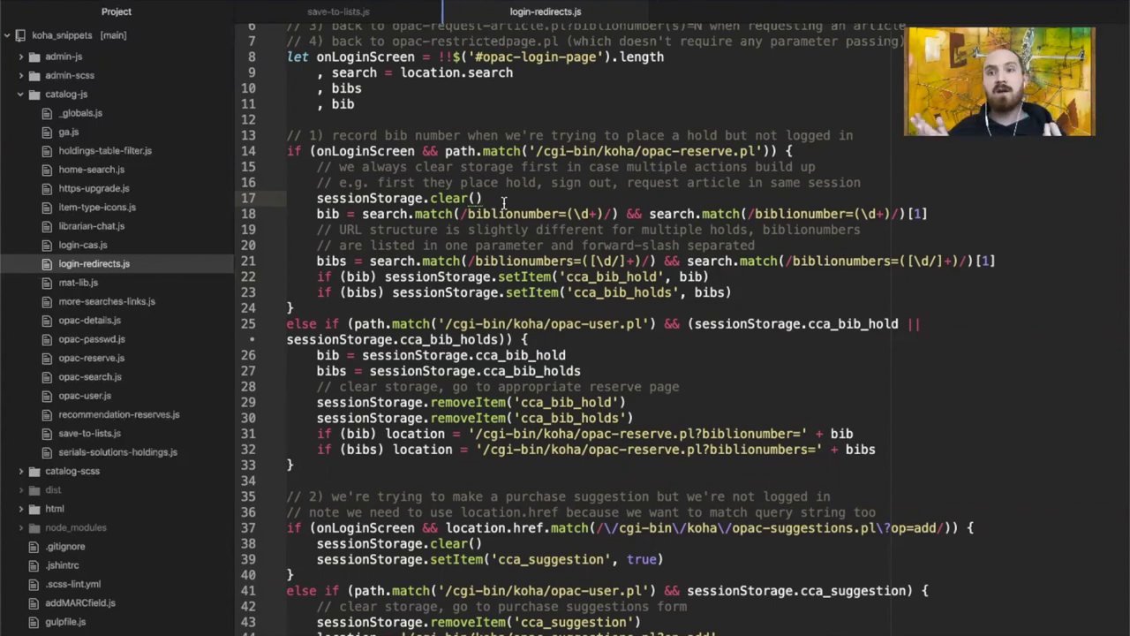
pyautogui.click(483, 198)
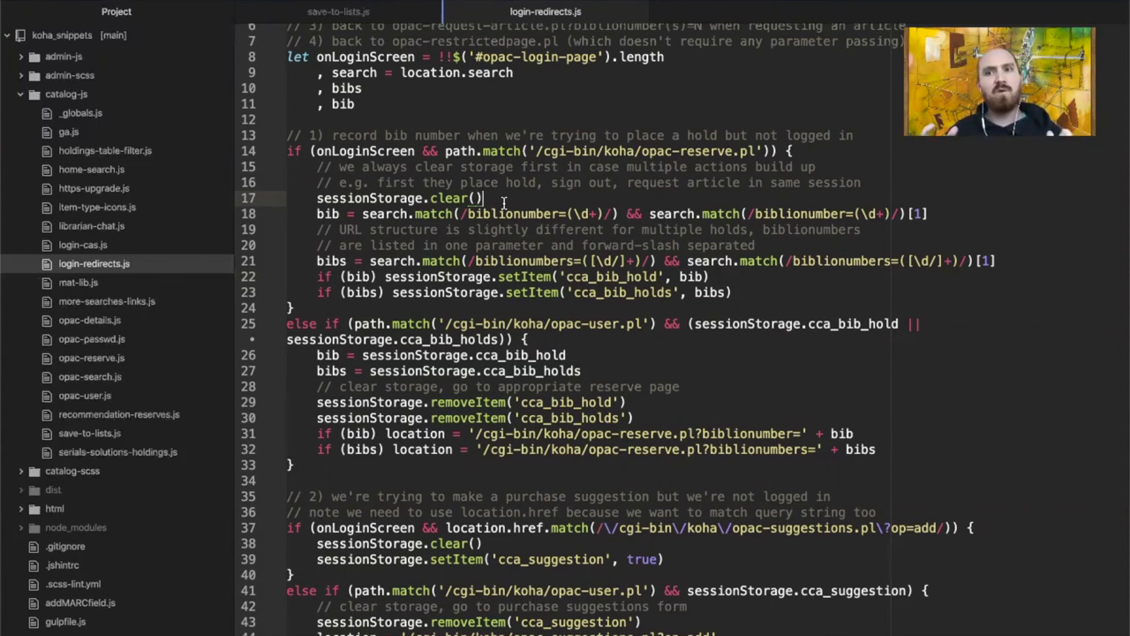